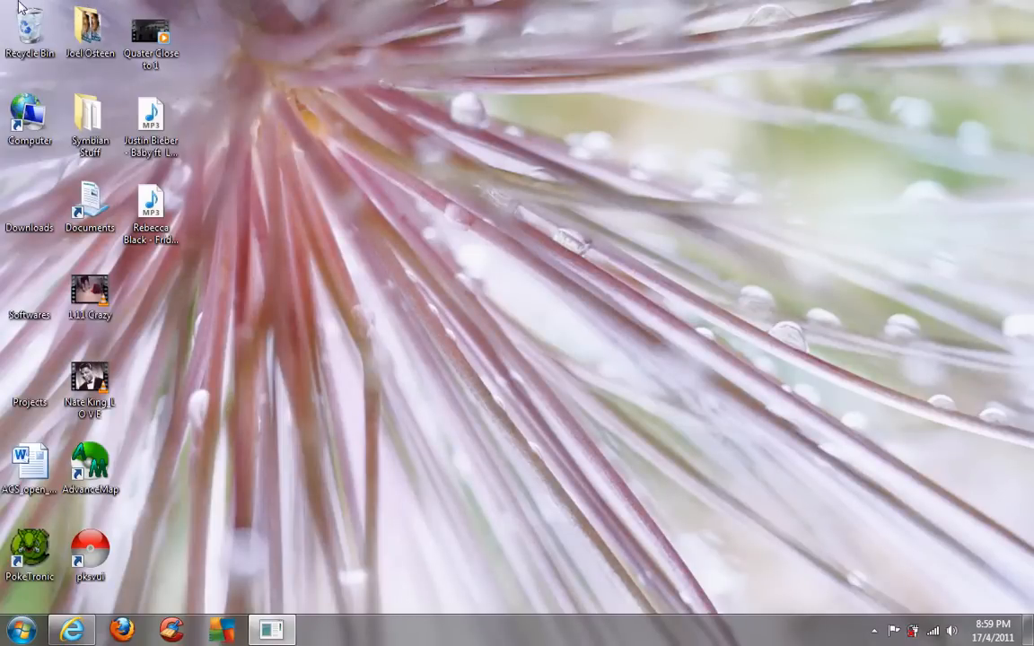
pyautogui.moveTo(230, 68)
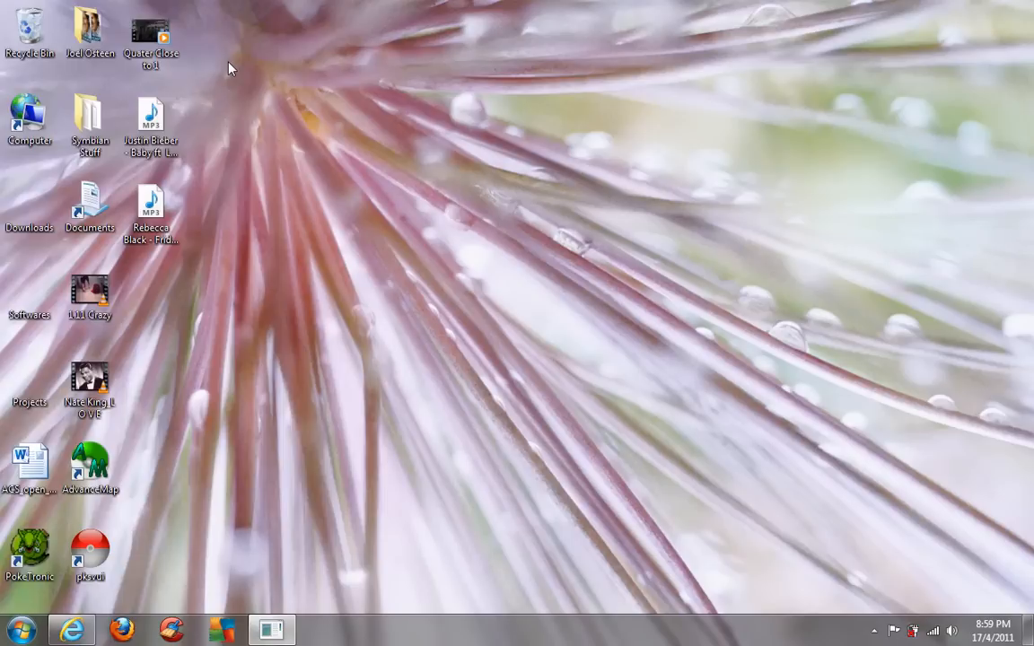
pyautogui.moveTo(36, 427)
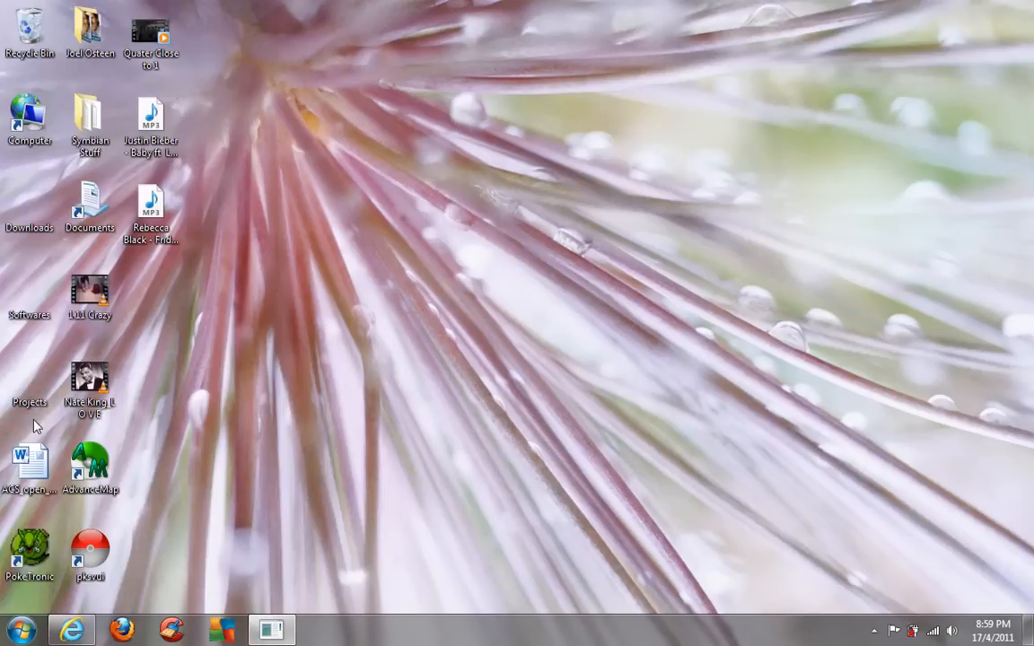
pyautogui.moveTo(323, 341)
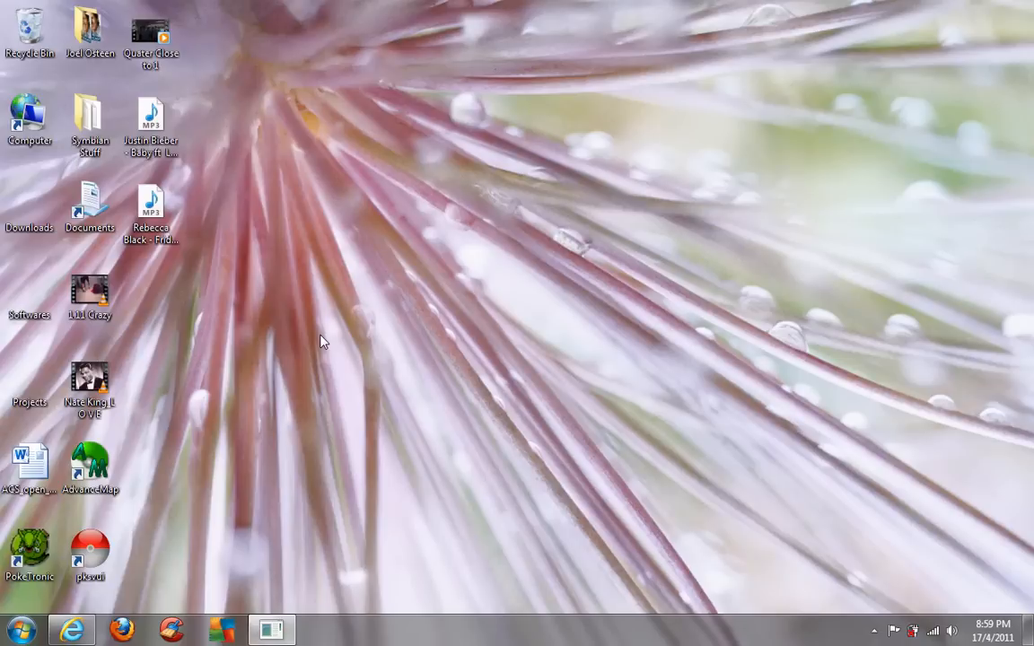
# Step: Arrange the pksvui and AdvanceMap shortcuts side by side and launch PKSV-UI
pyautogui.moveTo(90, 553); pyautogui.dragTo(515, 294)
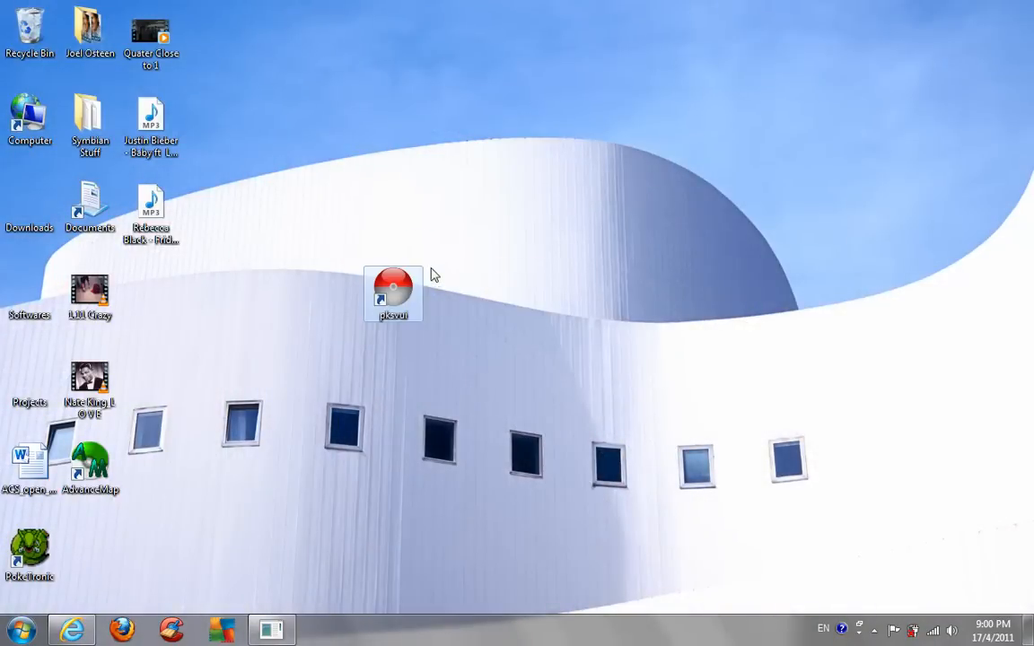
pyautogui.moveTo(393, 294); pyautogui.dragTo(454, 207)
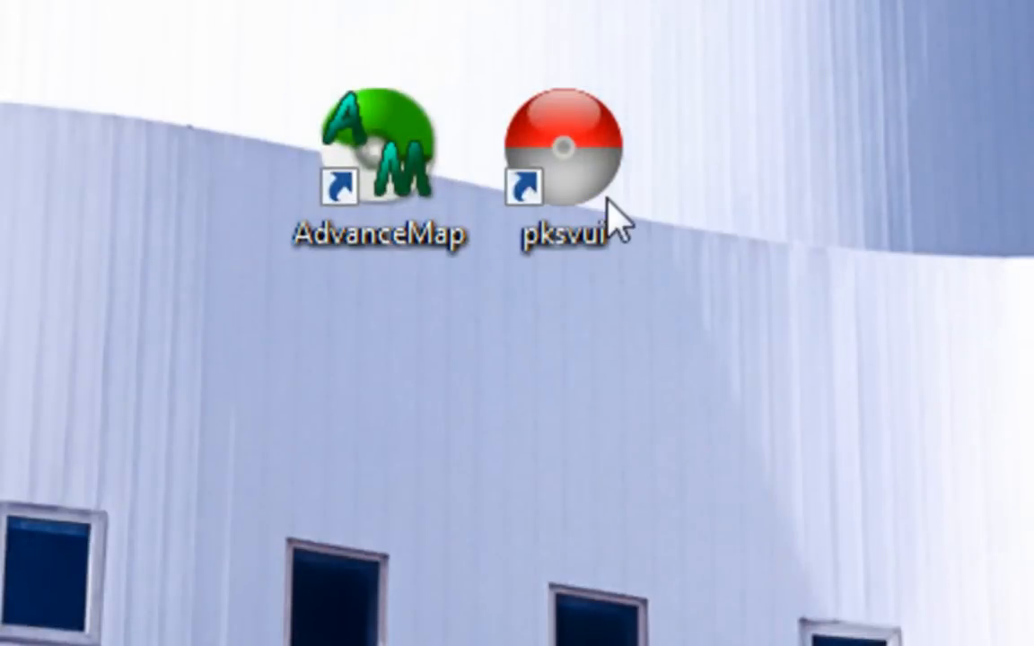
pyautogui.doubleClick(564, 148)
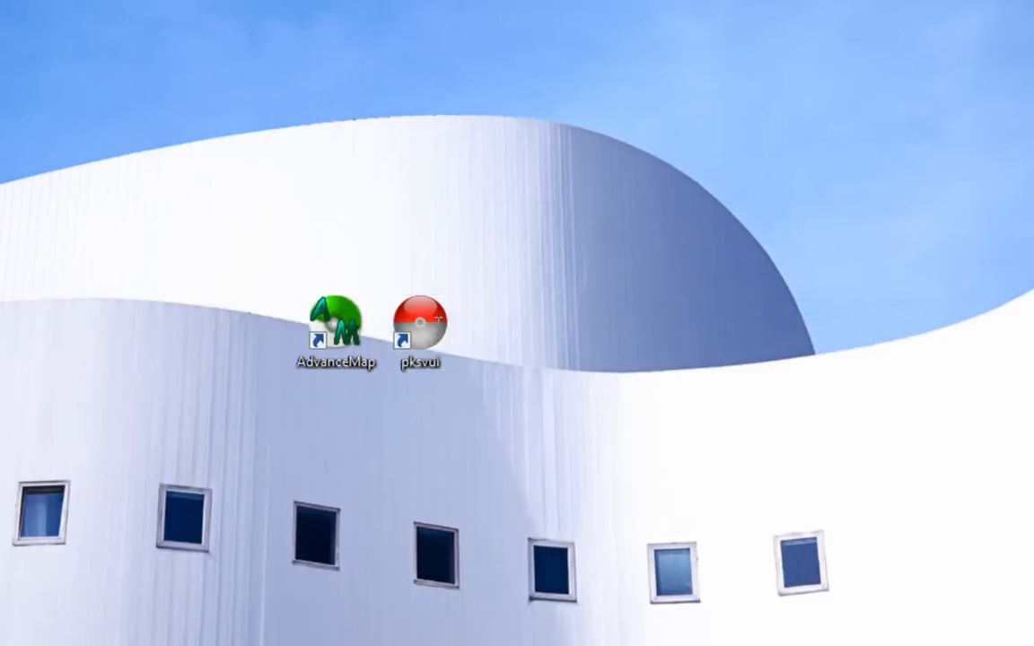
pyautogui.doubleClick(420, 323)
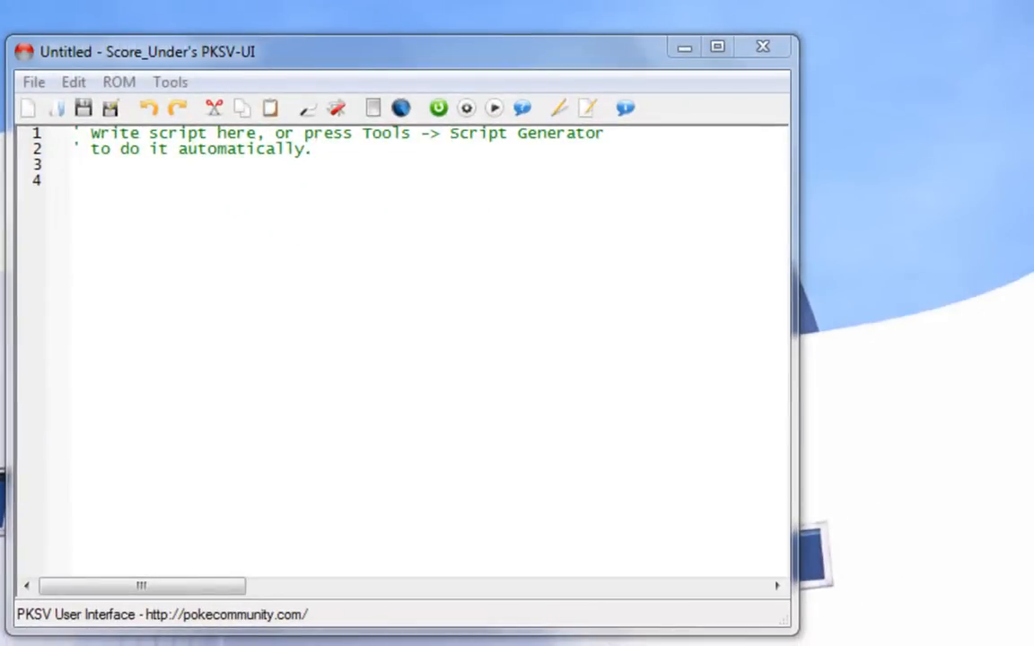
# Step: Load the Pokemon - Fire Red # GBA_Super Hacked ROM via ROM > Open ROM
pyautogui.click(119, 83)
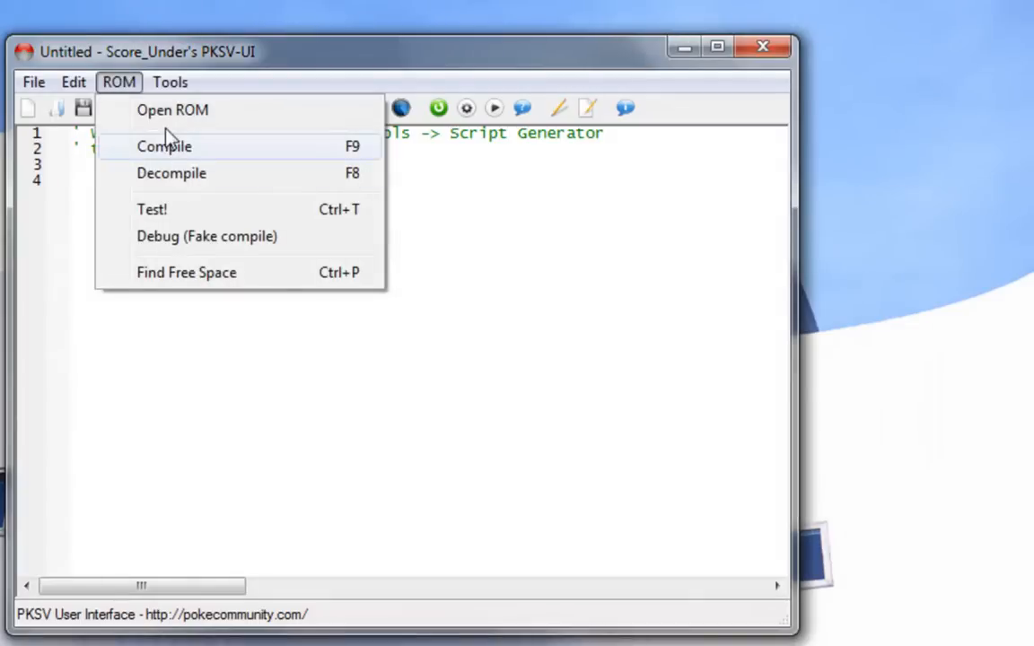
pyautogui.click(172, 109)
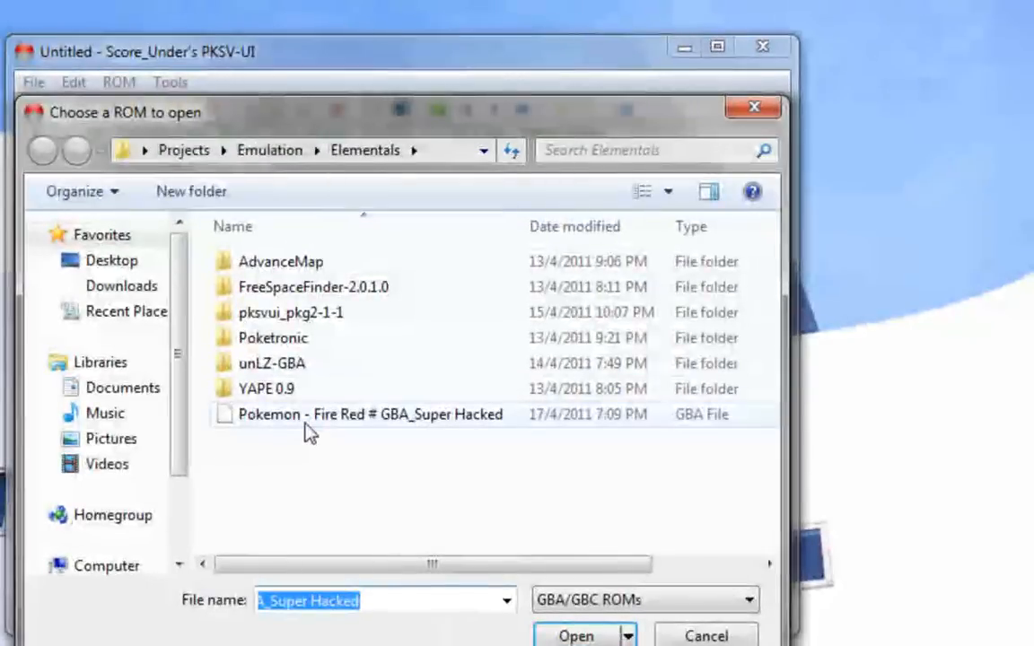
pyautogui.moveTo(308, 422)
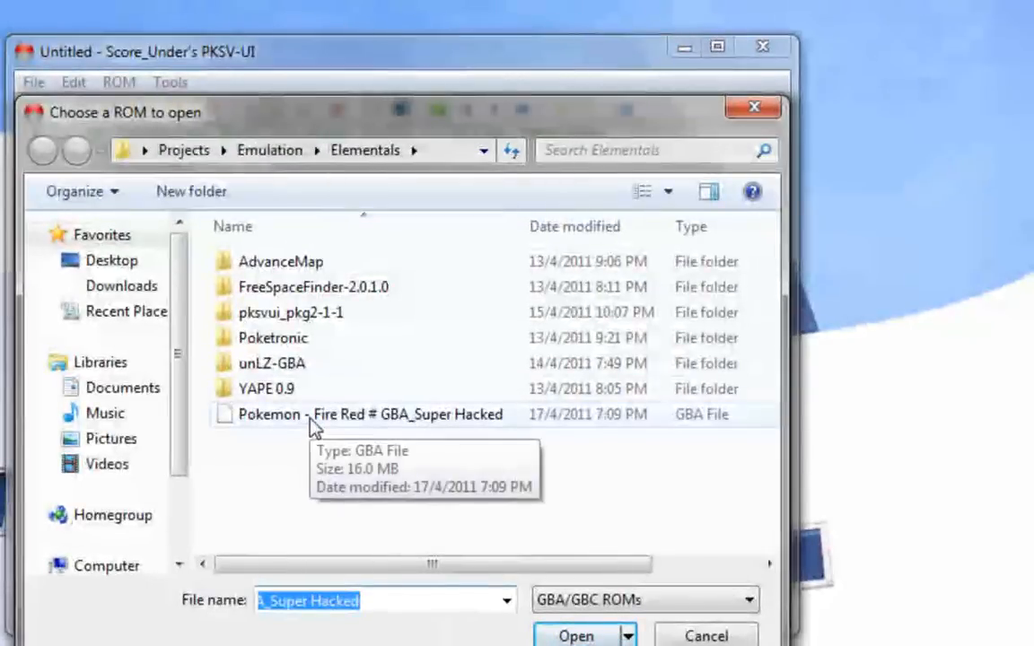
pyautogui.click(369, 413)
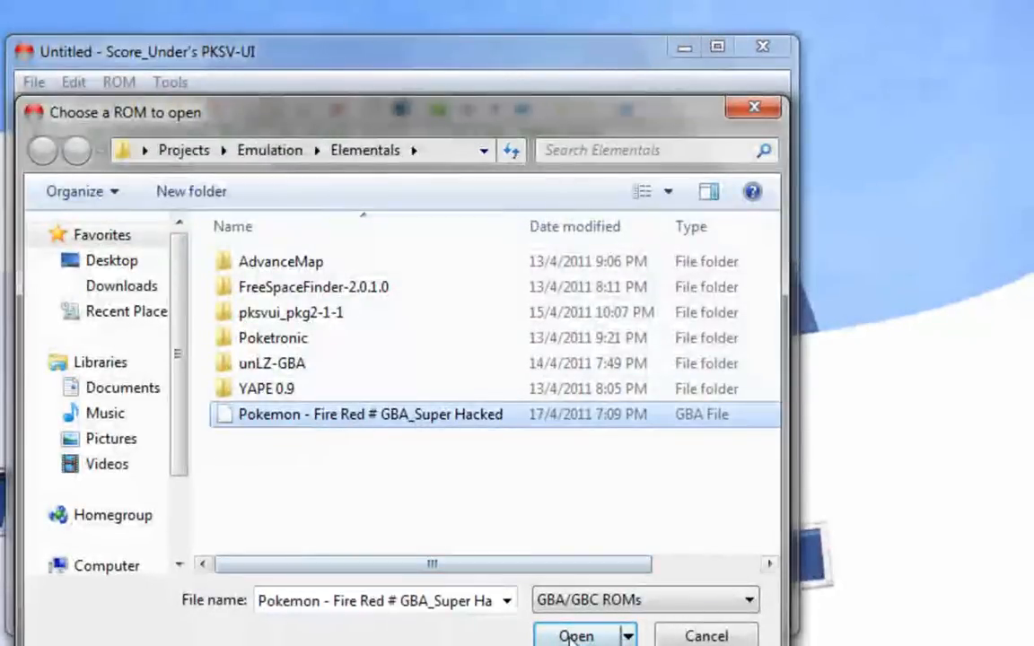
pyautogui.click(574, 636)
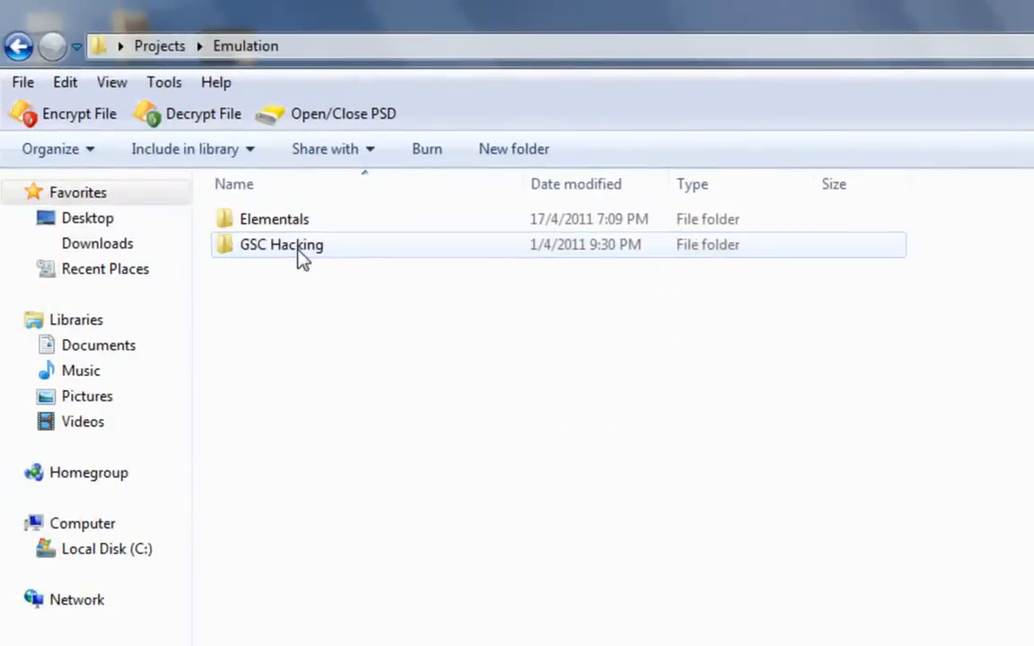
# Step: Open the Elementals folder inside Projects > Emulation
pyautogui.click(273, 219)
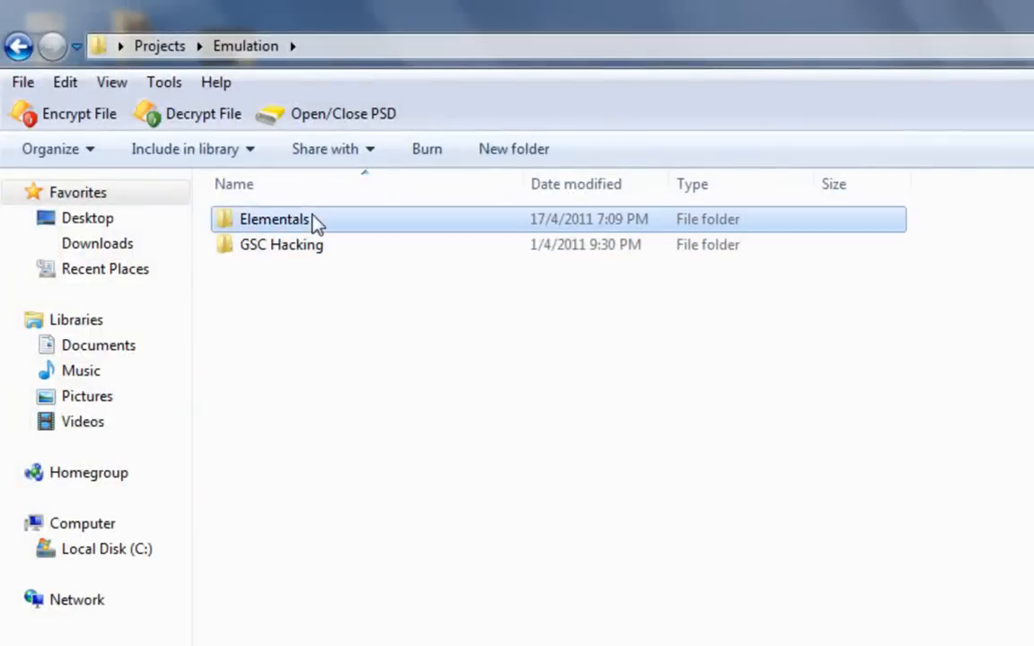
pyautogui.doubleClick(273, 219)
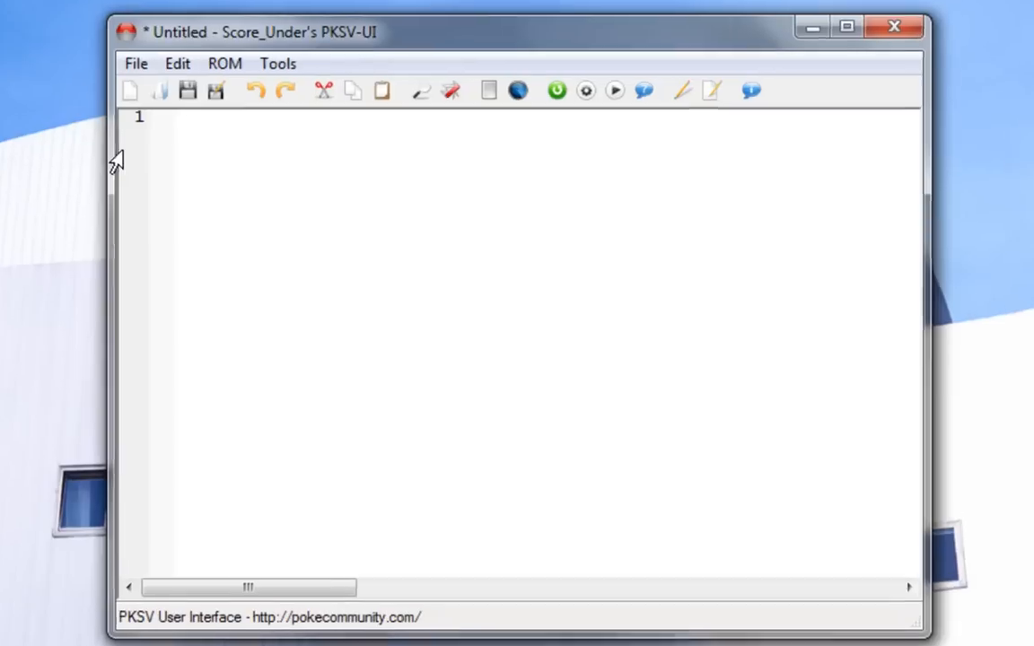
# Step: Start a #dynamic line and bring up the Script Generator window
pyautogui.write('#dynamic')
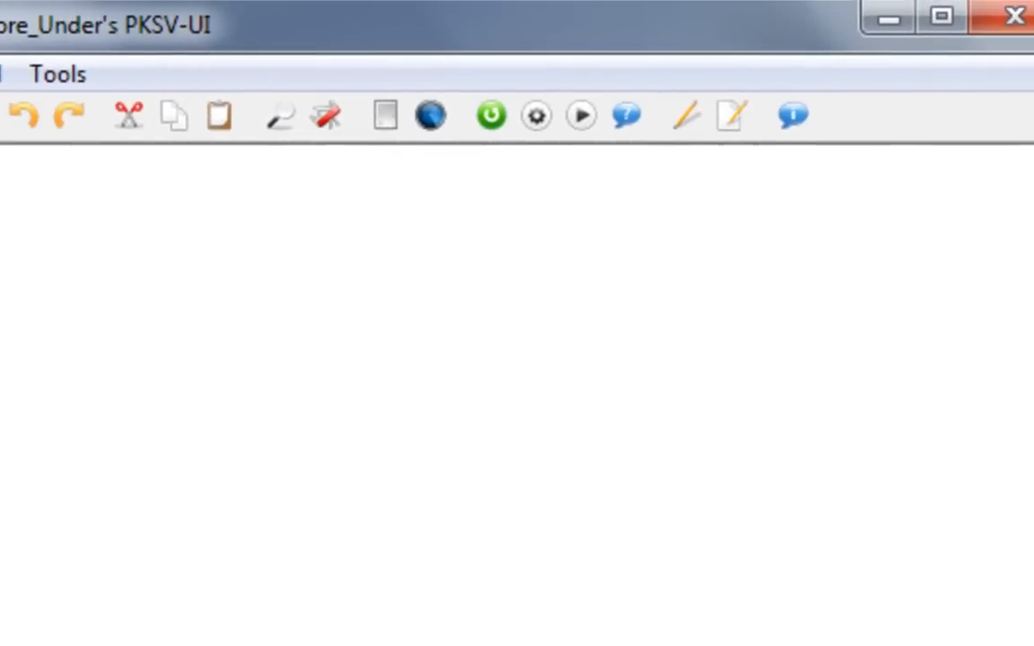
pyautogui.moveTo(729, 115)
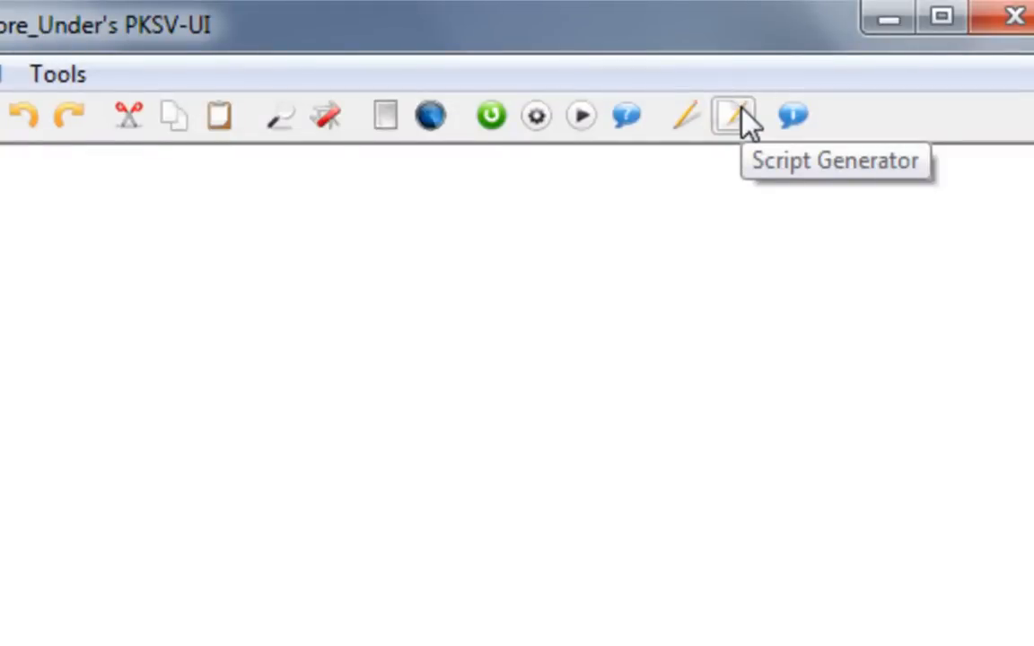
pyautogui.click(732, 115)
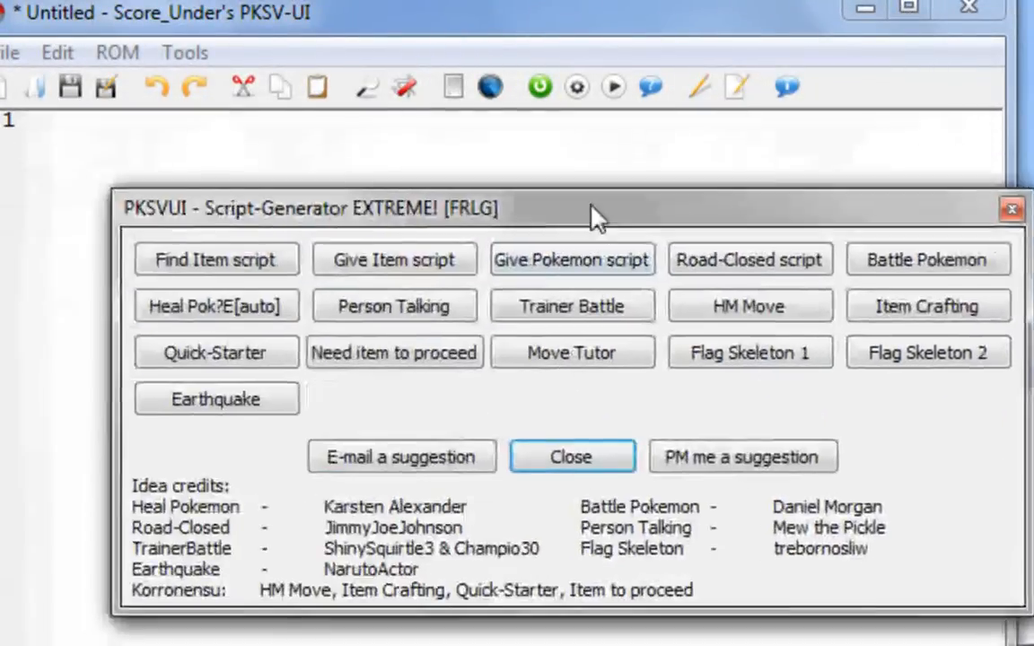
# Step: Generate a Person Talking script with the message "Hi! Welcome to the Land of dreams!"
pyautogui.moveTo(592, 208); pyautogui.dragTo(484, 176)
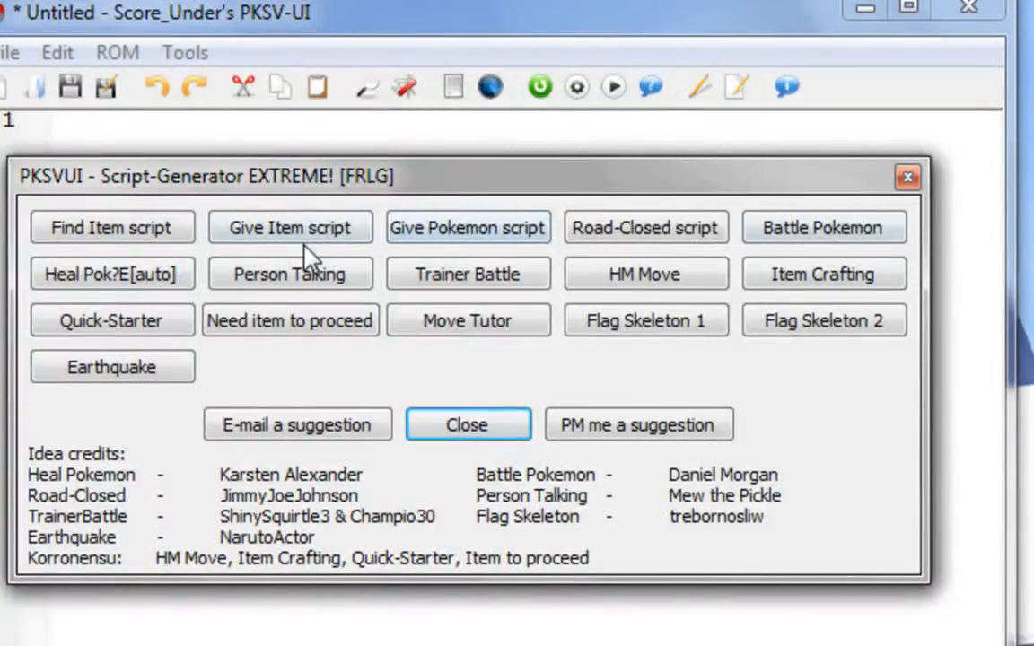
pyautogui.moveTo(556, 201)
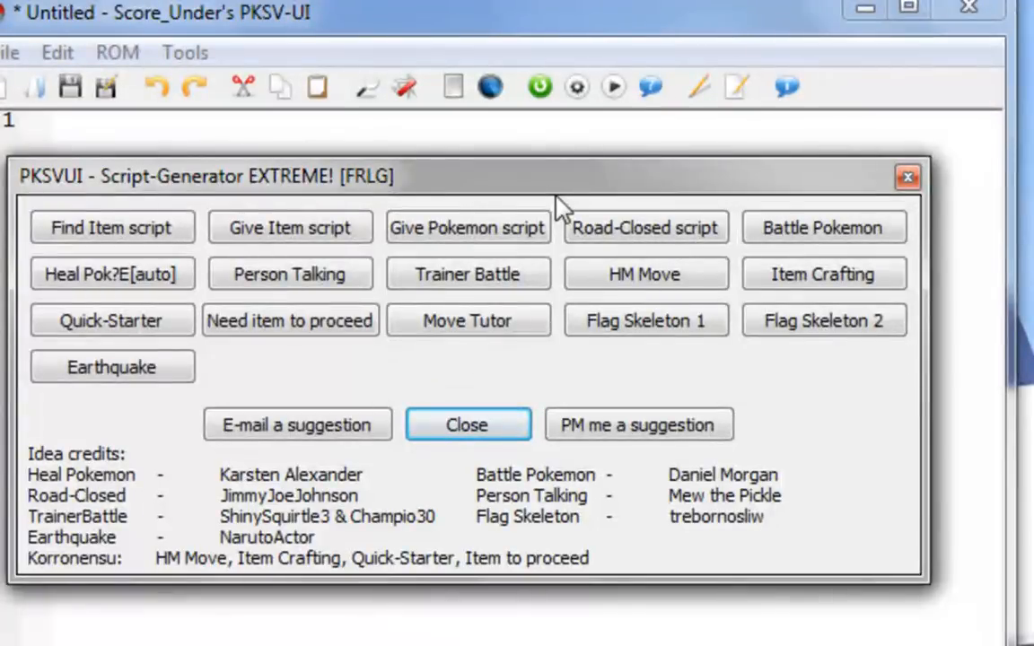
pyautogui.moveTo(413, 391)
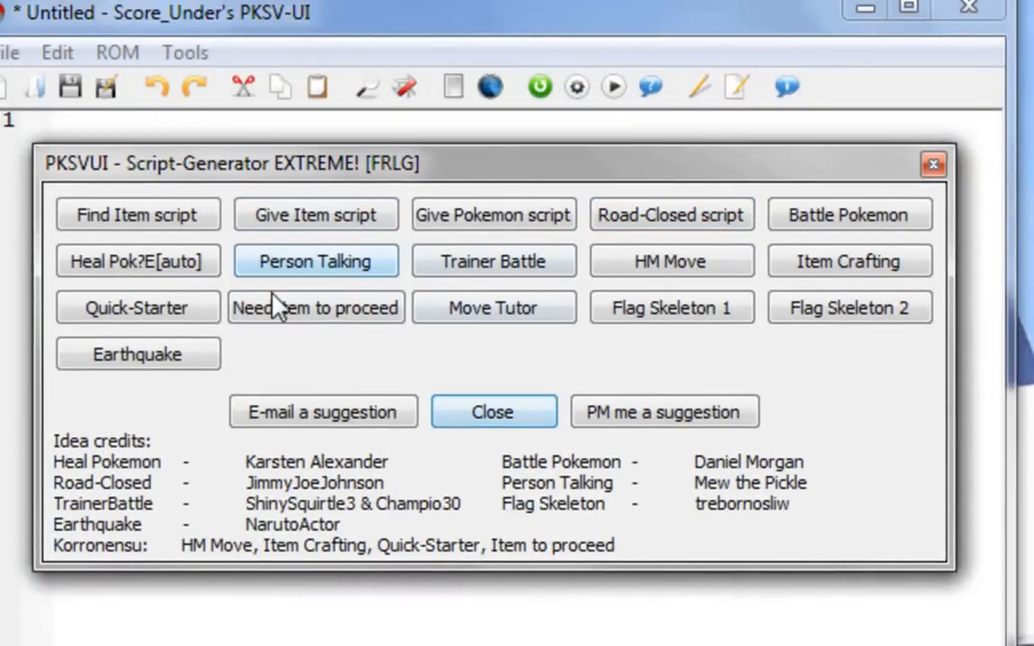
pyautogui.click(316, 262)
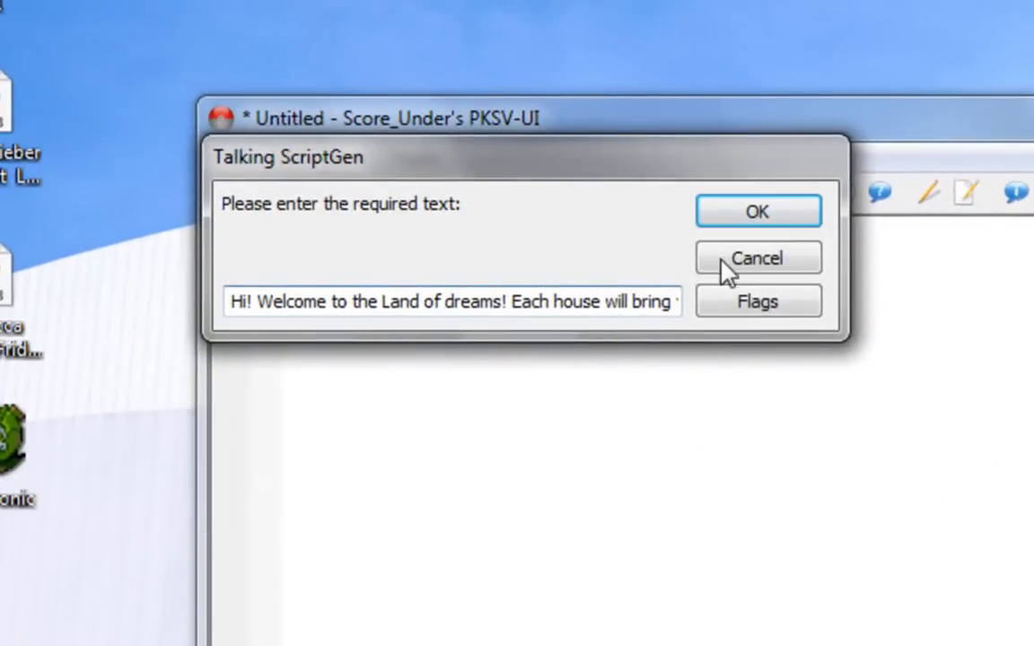
pyautogui.moveTo(757, 211)
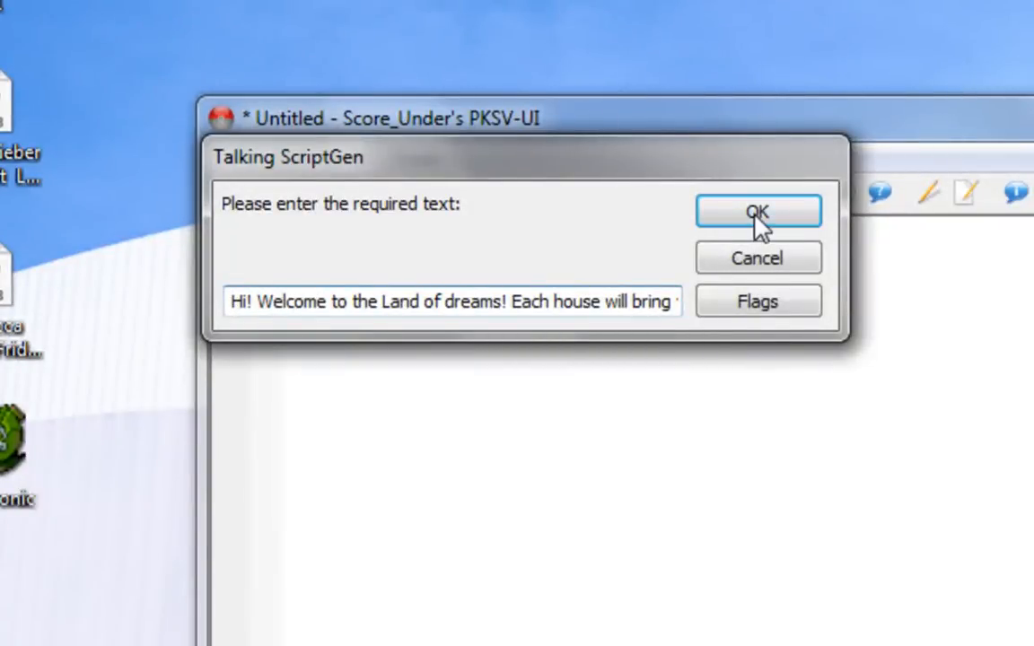
pyautogui.click(758, 211)
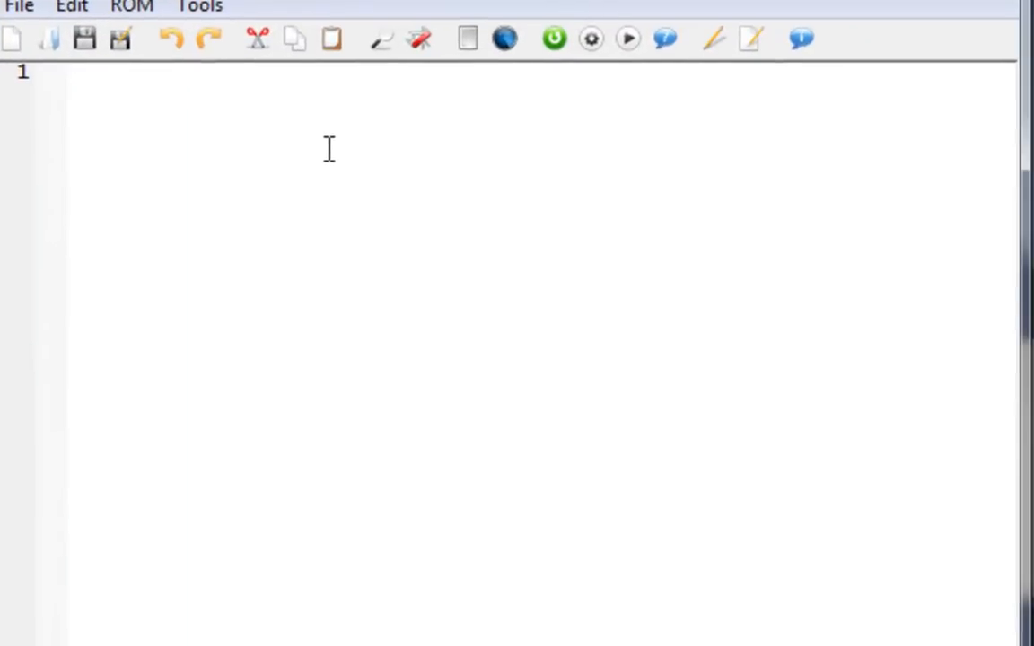
# Step: Write the header line #dynamic 0x740000
pyautogui.write('#dyn')
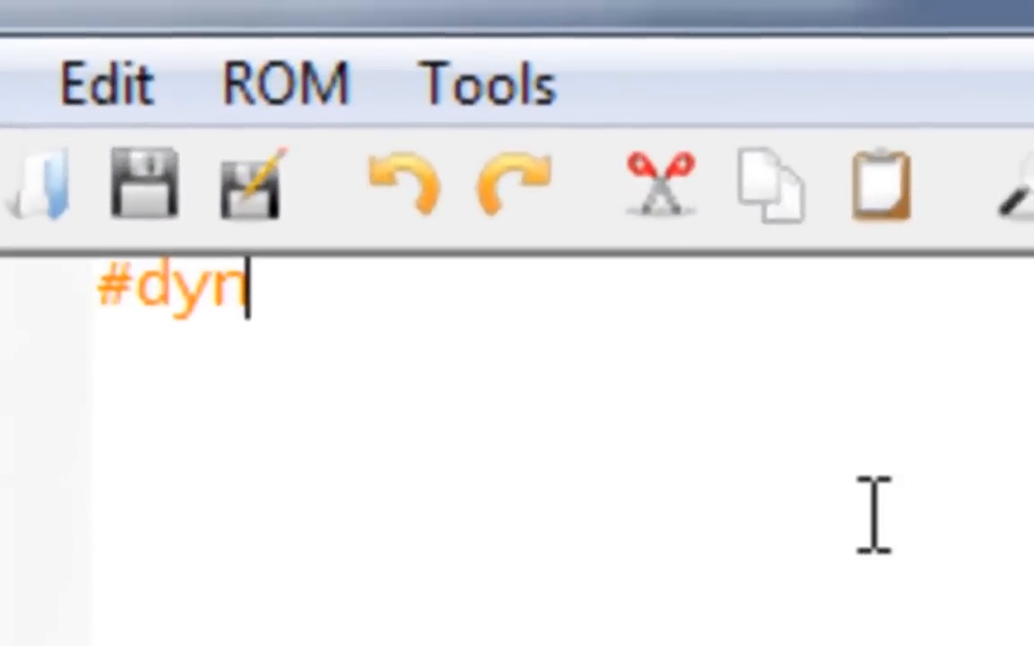
pyautogui.write('amic')
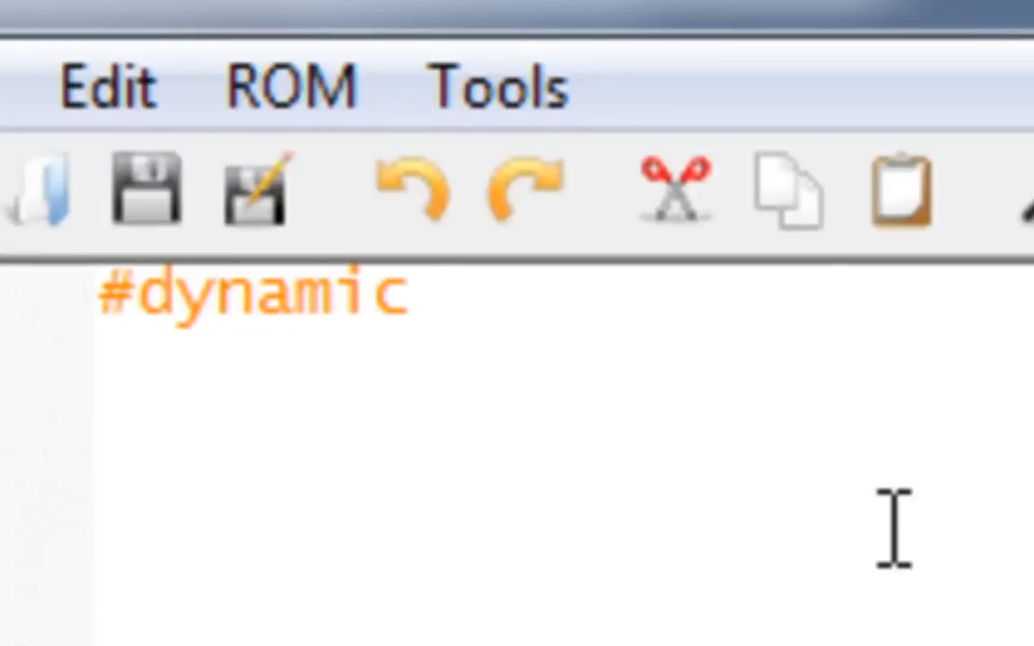
pyautogui.click(449, 296)
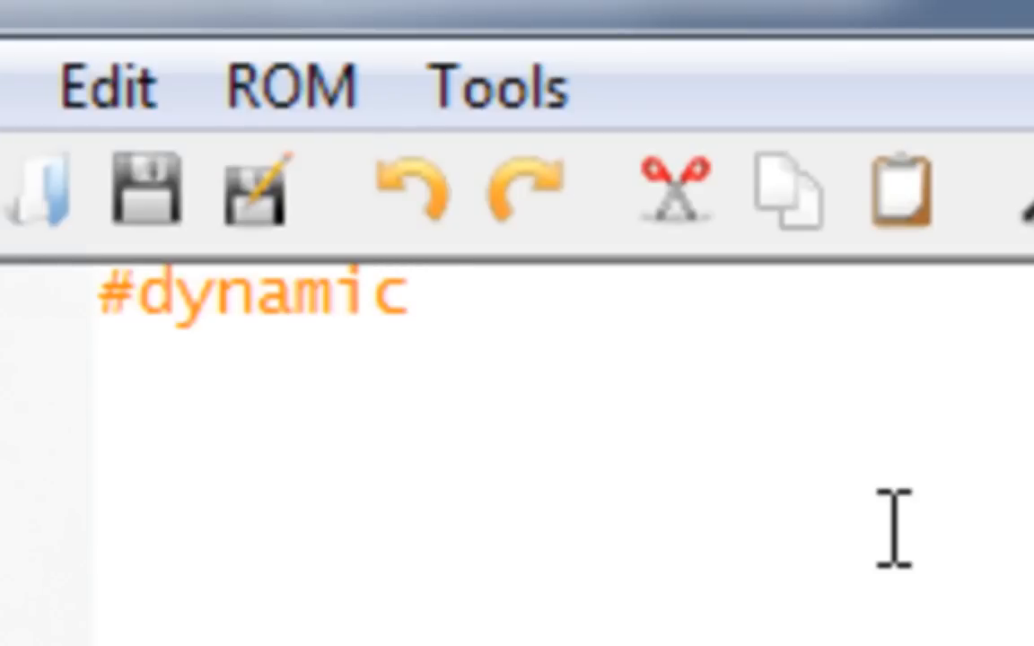
pyautogui.write('0x740')
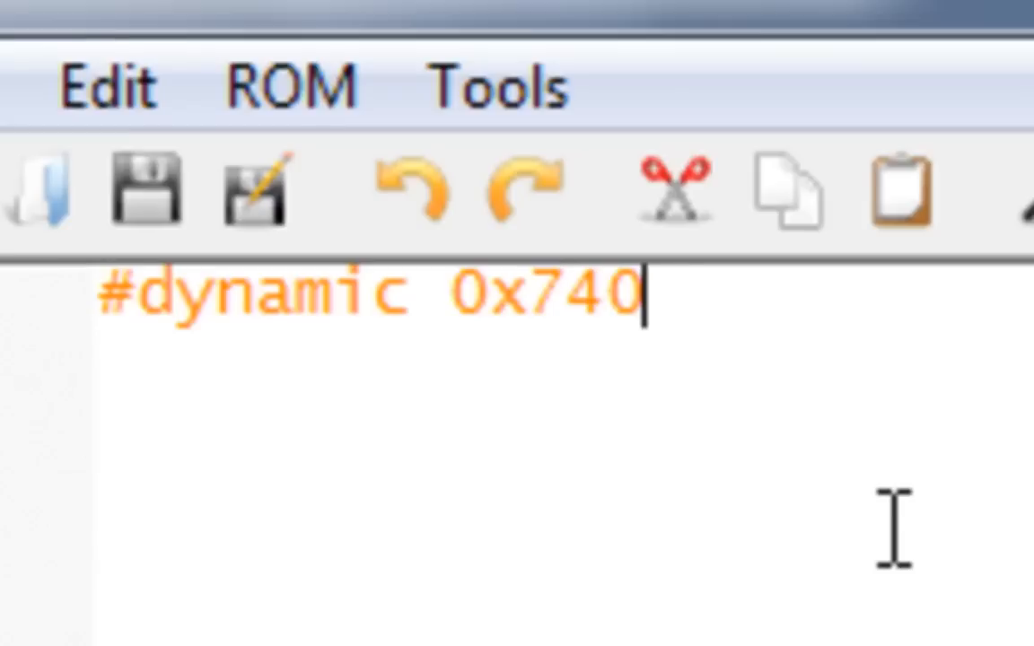
pyautogui.write('000')
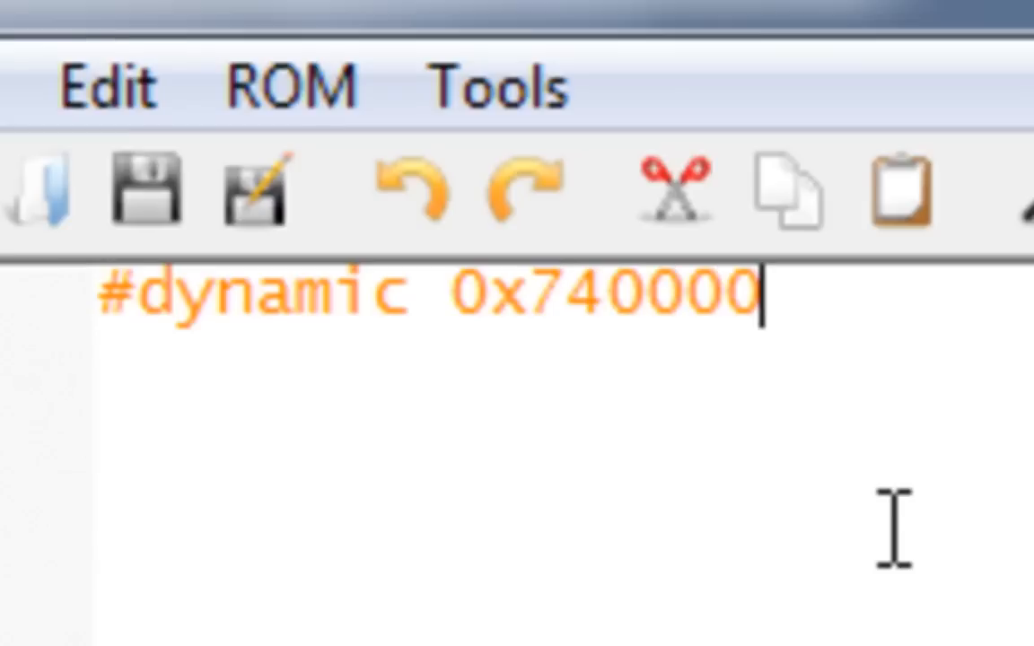
pyautogui.press('BackSpace')
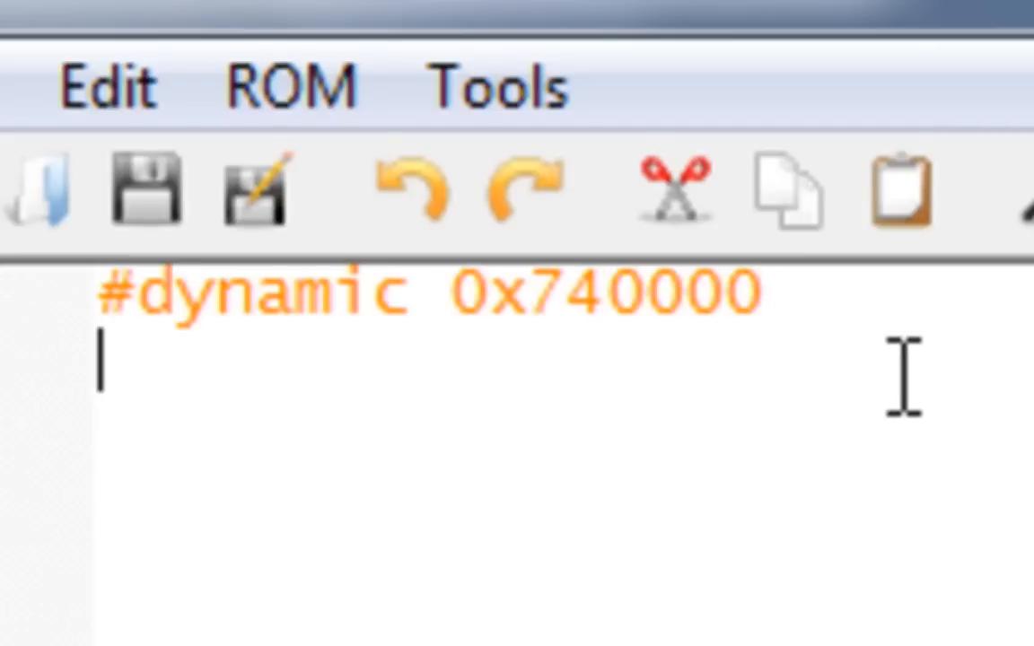
pyautogui.write('#org')
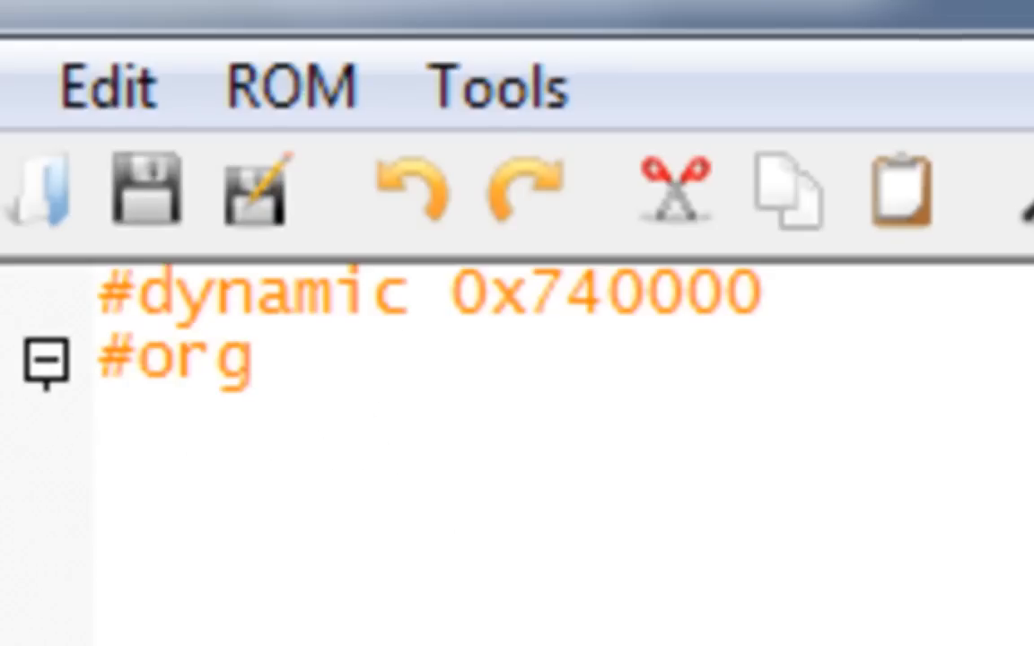
pyautogui.write('@t')
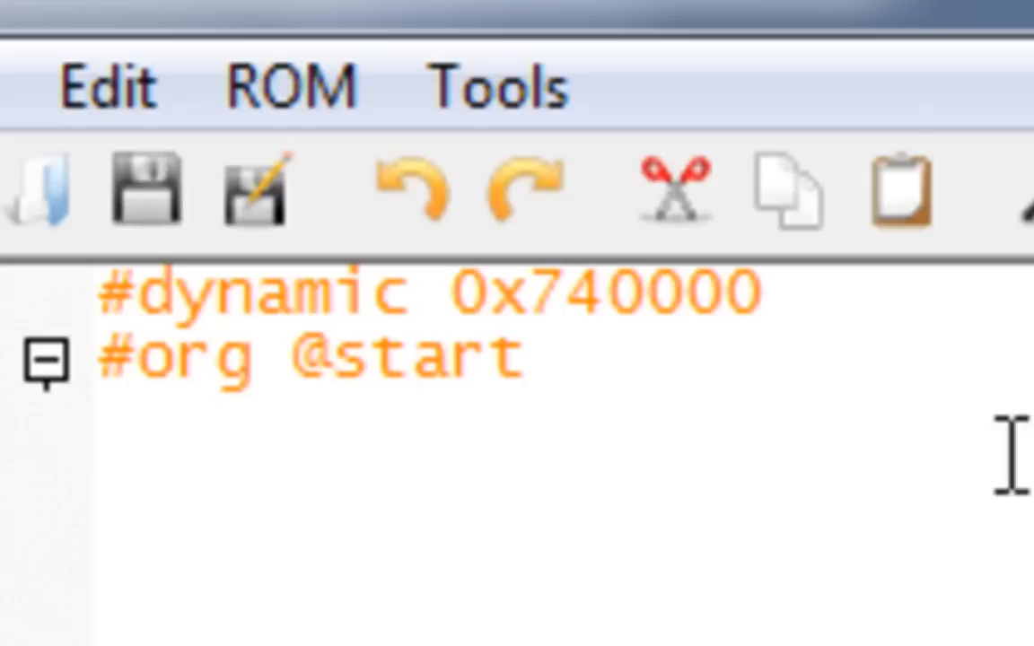
pyautogui.moveTo(452, 305)
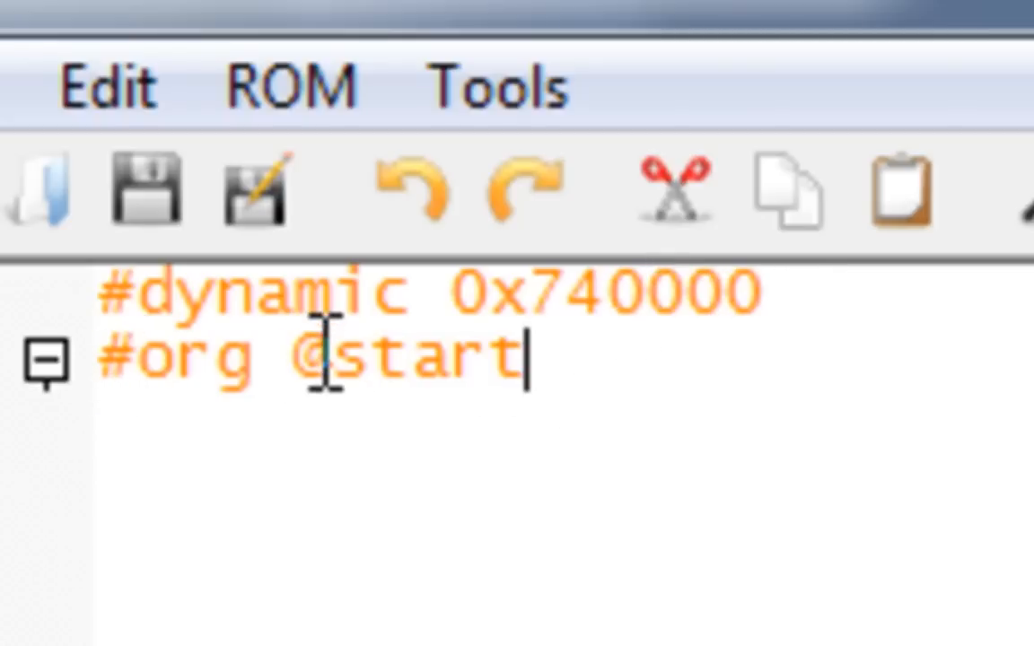
pyautogui.press('ctrl+a')
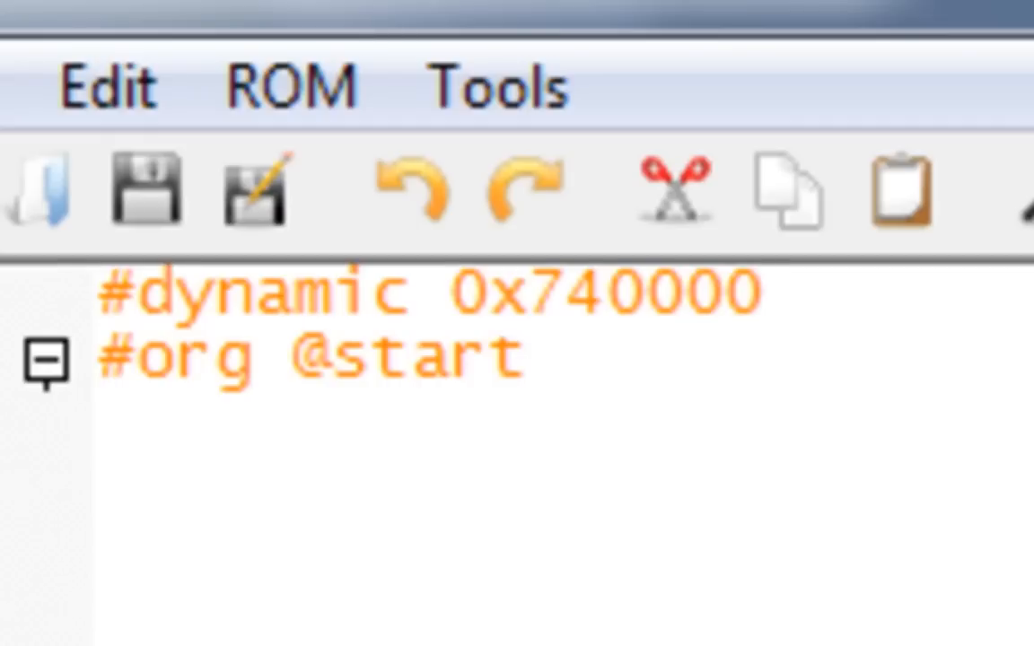
pyautogui.moveTo(625, 359)
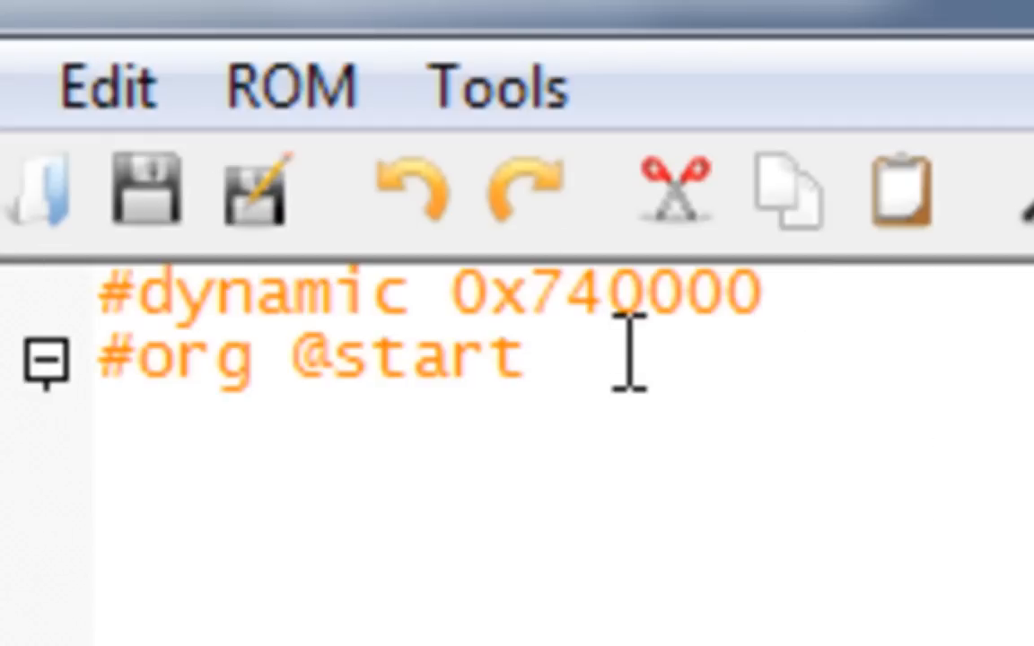
pyautogui.click(524, 356)
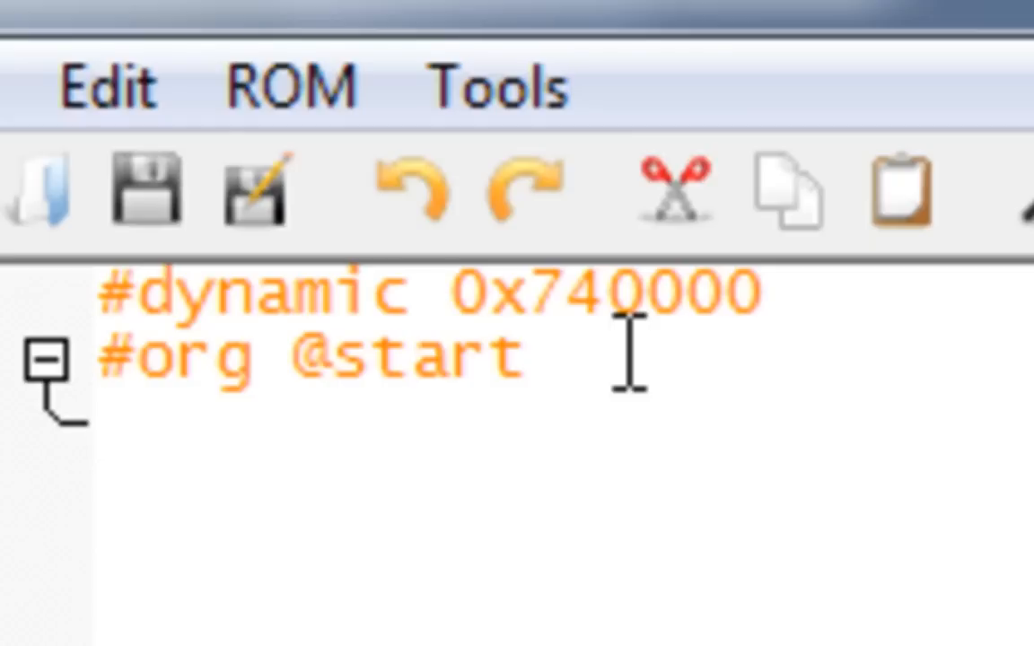
pyautogui.write('lock')
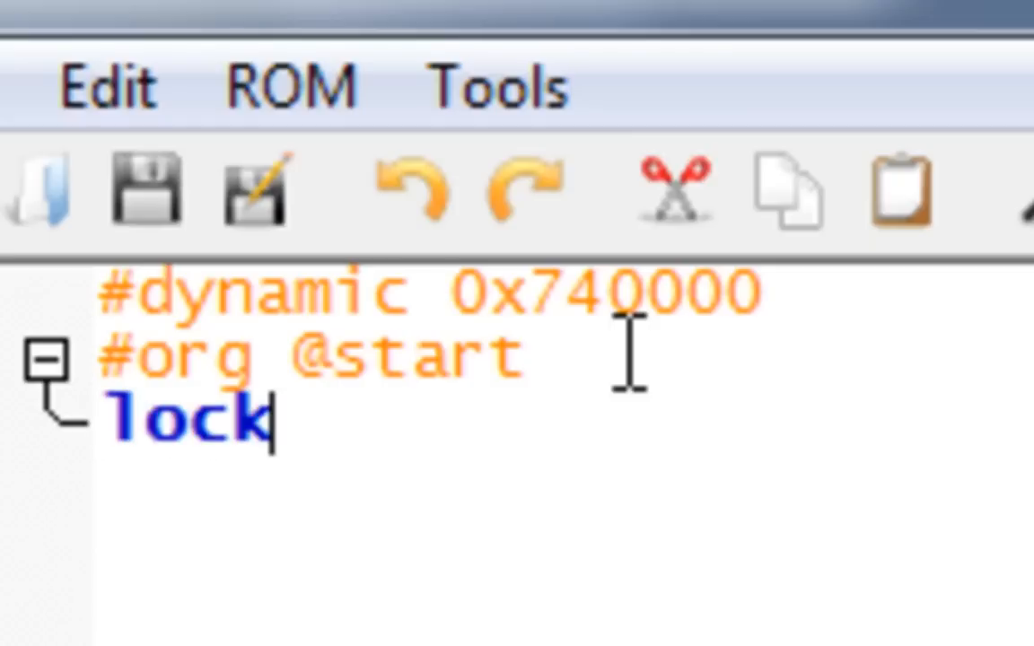
pyautogui.write('face')
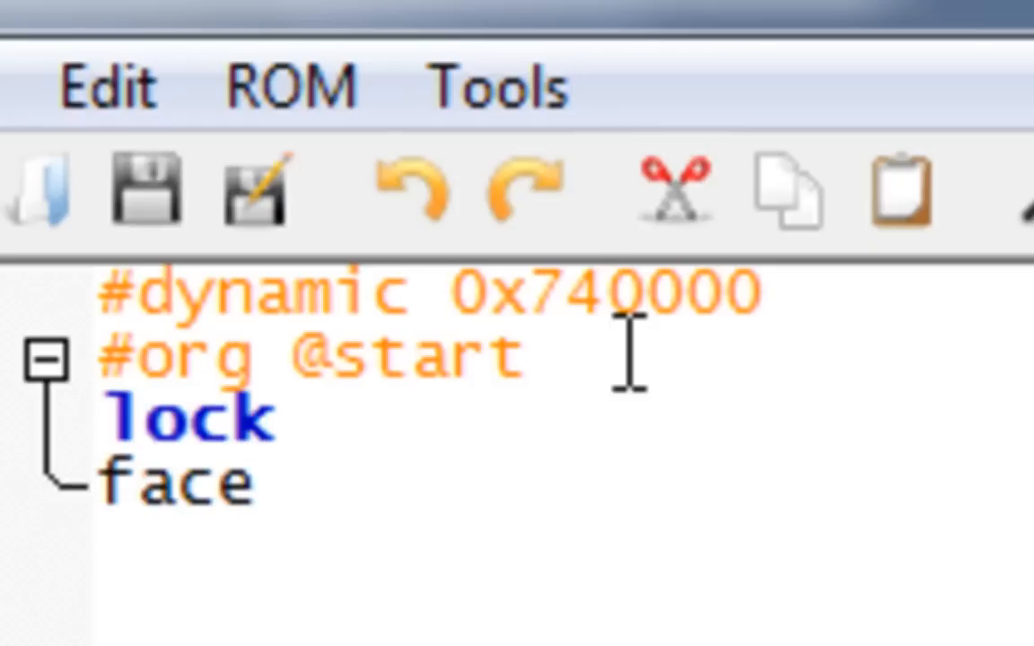
pyautogui.write('player')
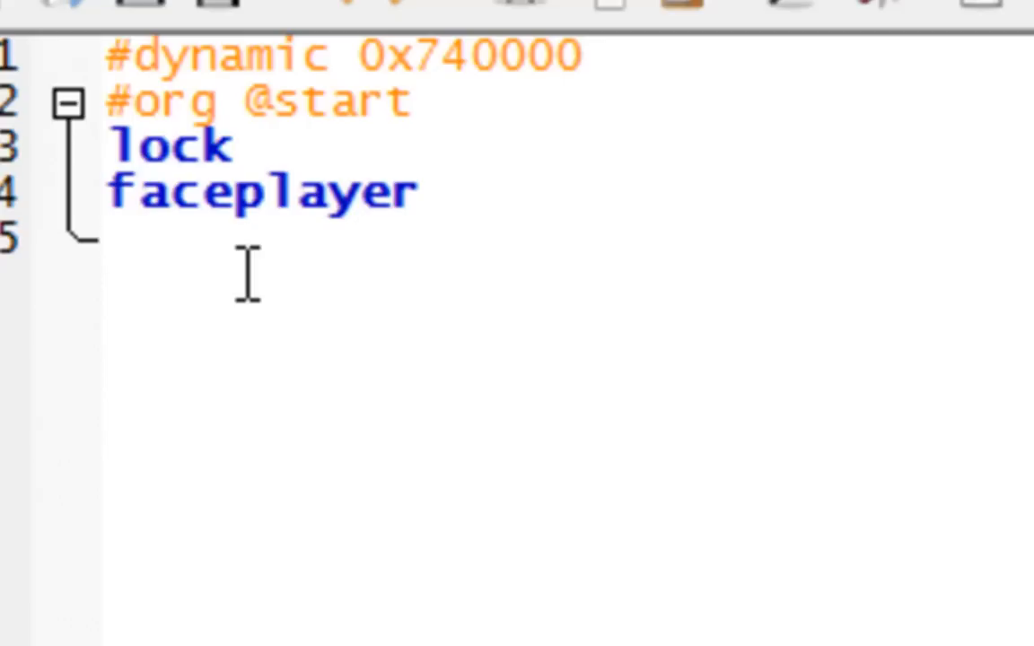
pyautogui.write('mes')
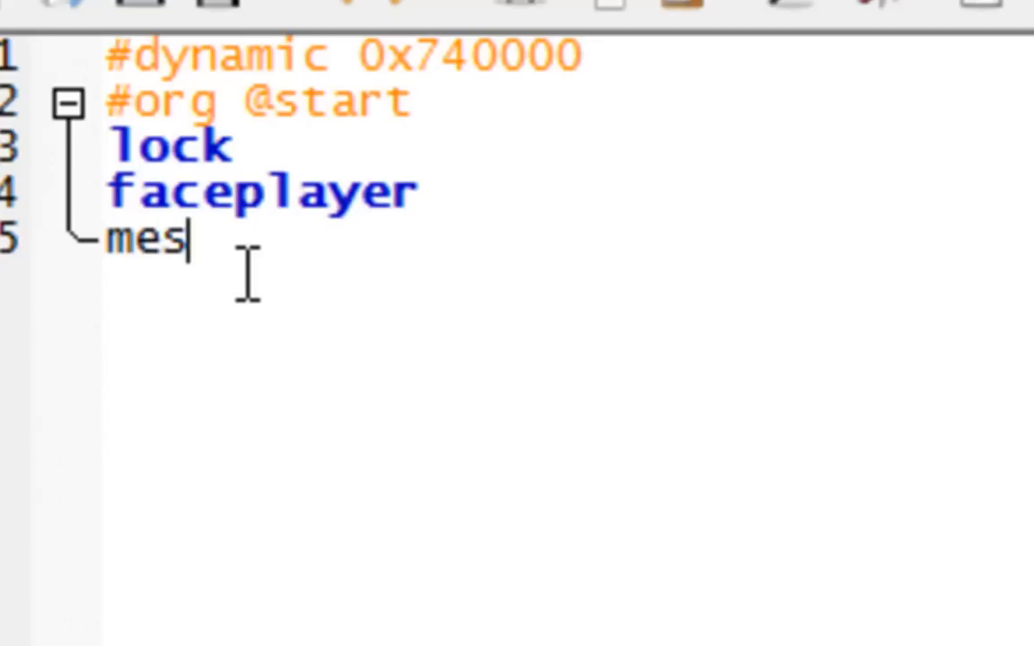
pyautogui.write('sage')
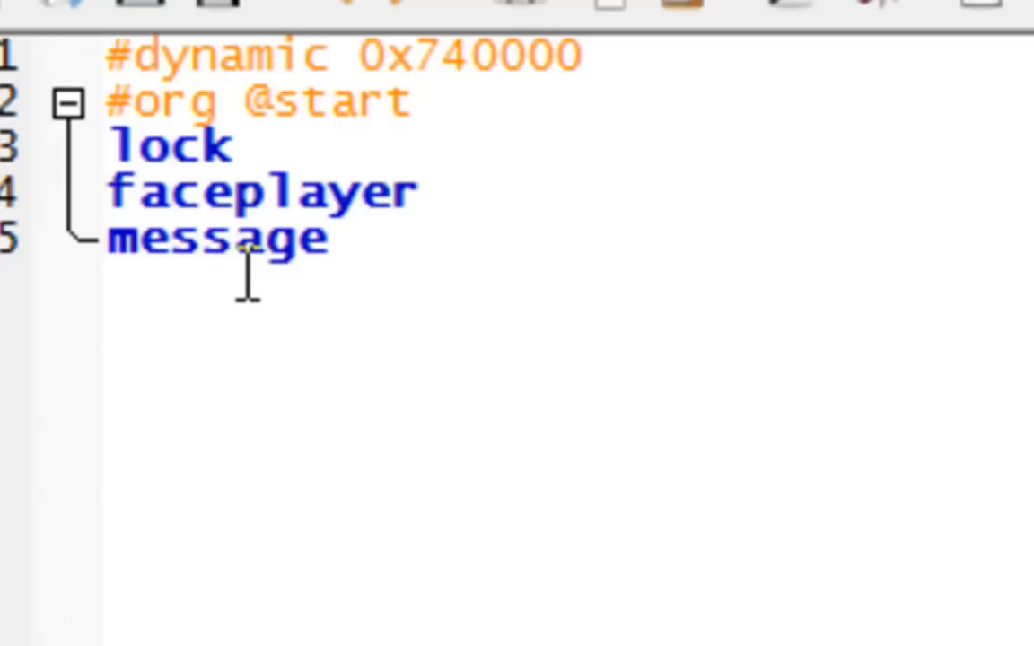
pyautogui.doubleClick(215, 237)
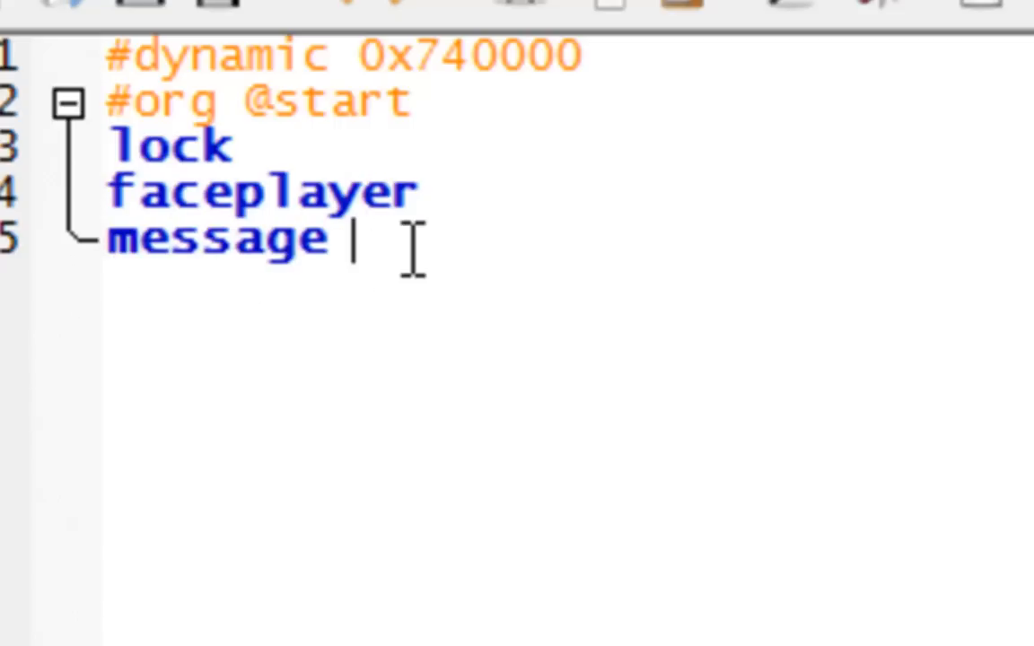
pyautogui.moveTo(463, 266)
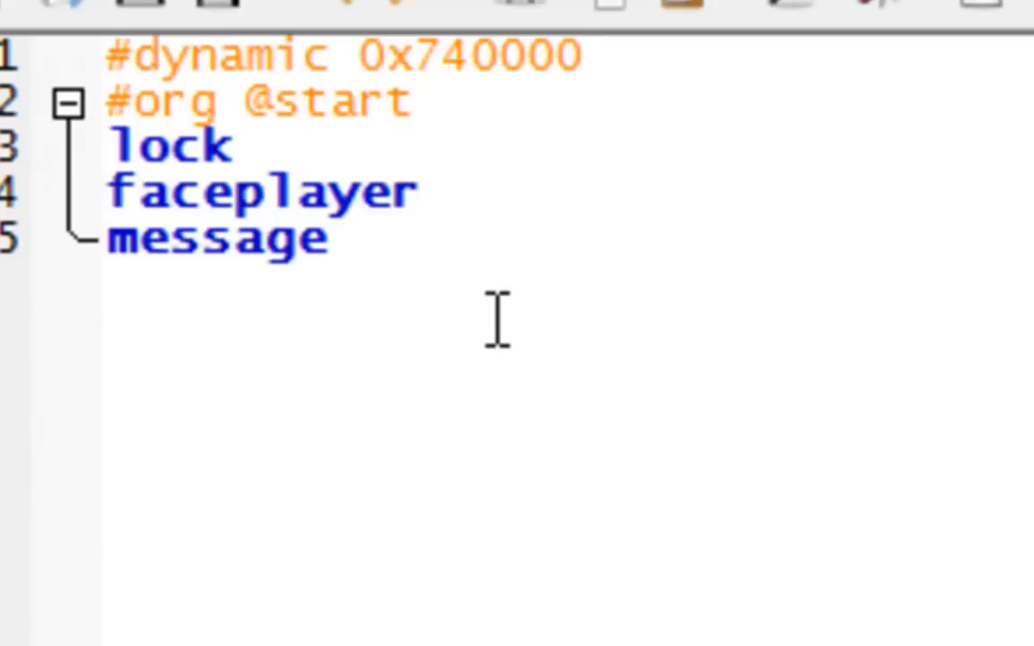
pyautogui.write('@')
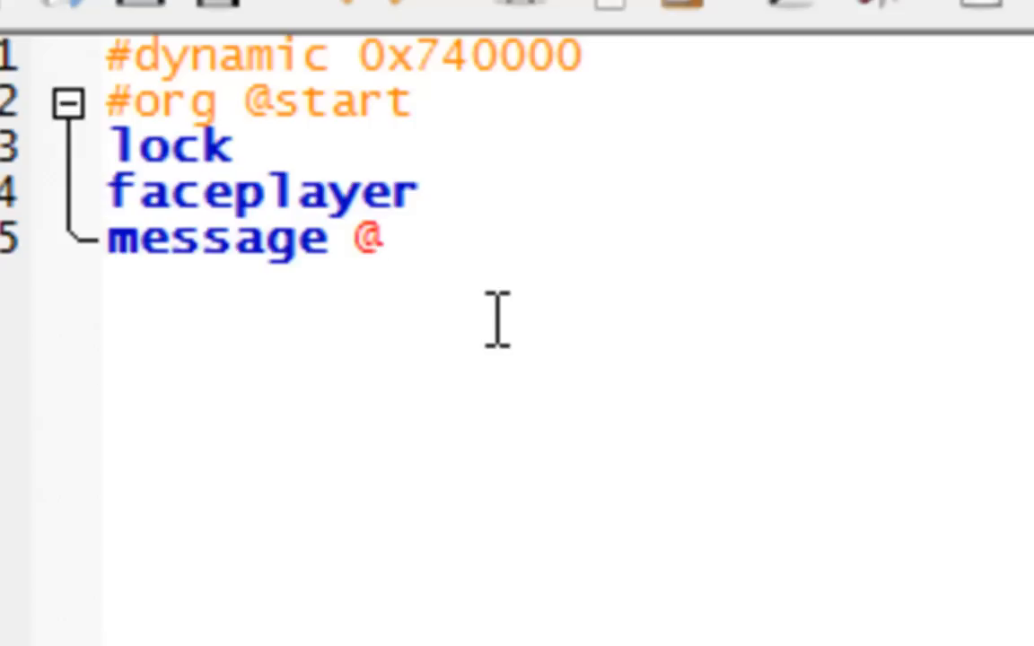
pyautogui.write('yourmom')
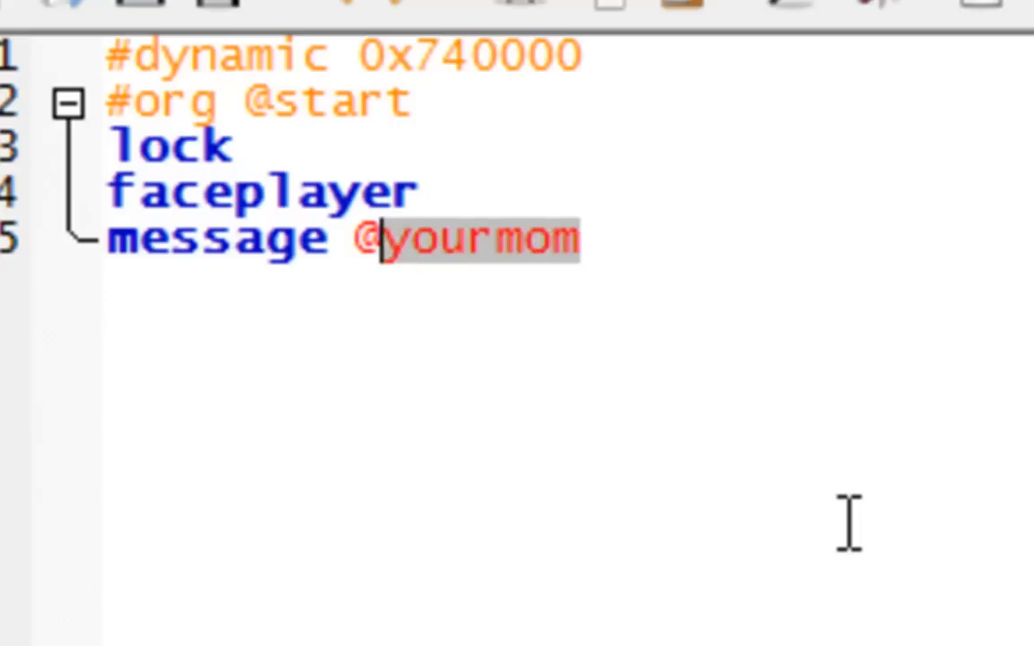
pyautogui.press('Delete')
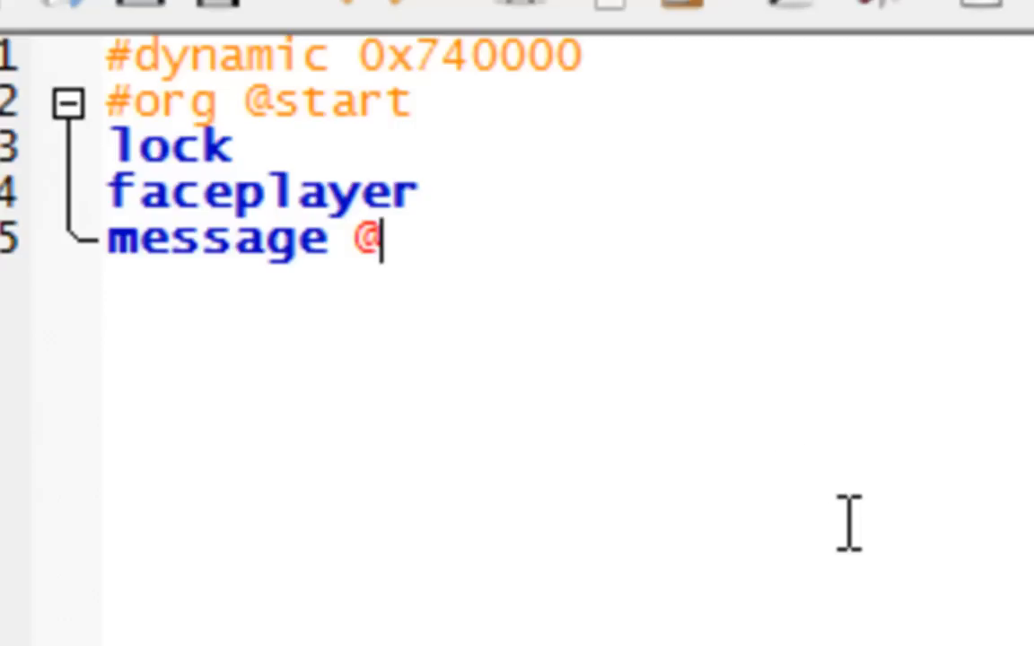
pyautogui.write('cheese')
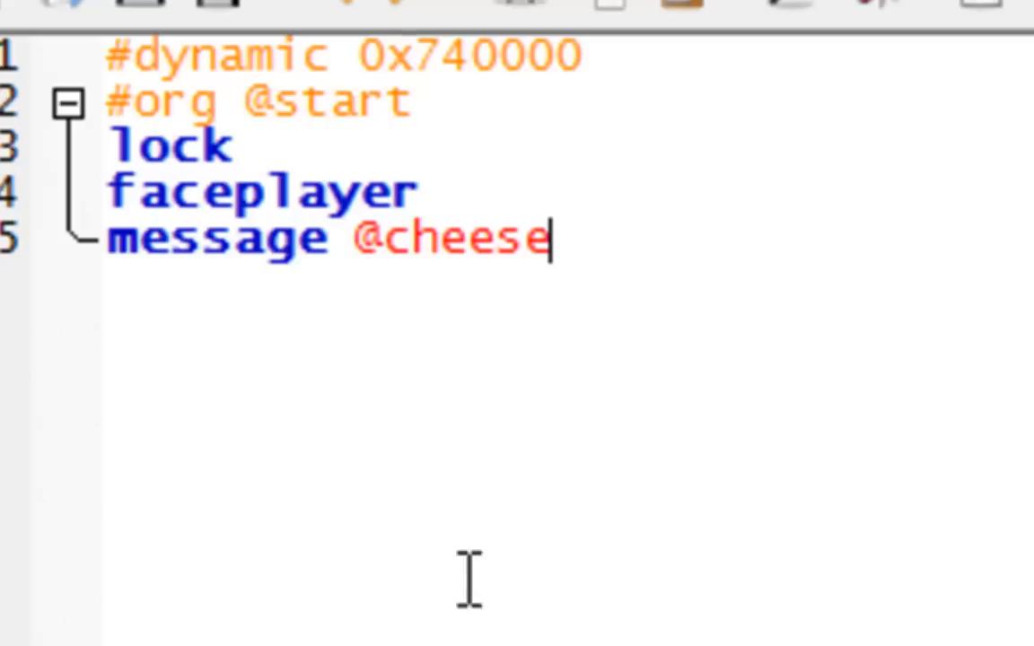
pyautogui.moveTo(421, 230)
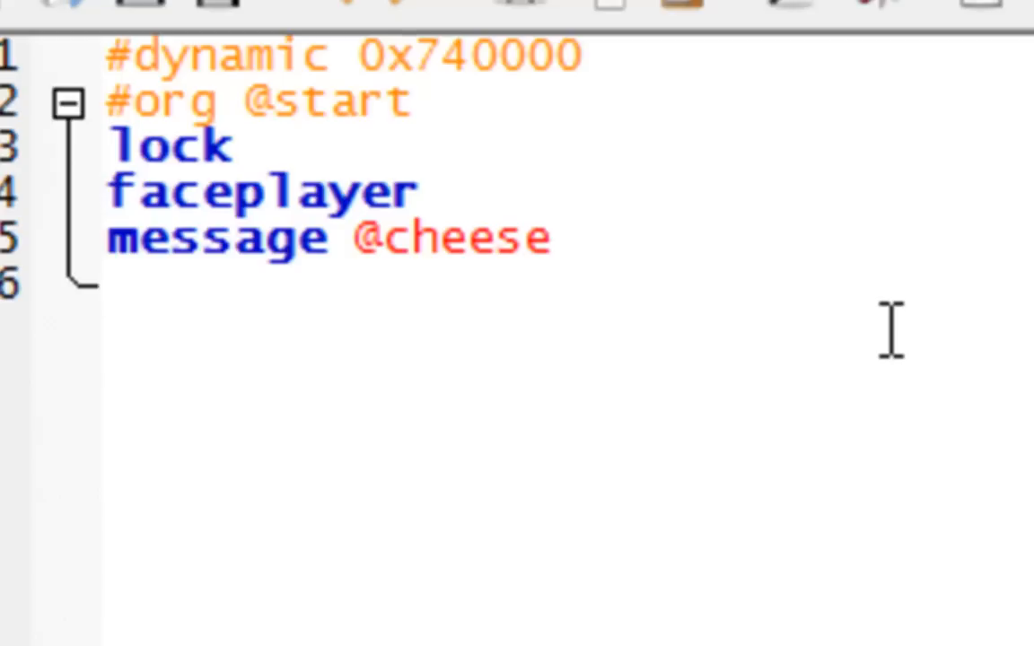
# Step: Add callstd MSG_NORMAL (corrected from MSG_SIGNPOST), release and end
pyautogui.write('cal')
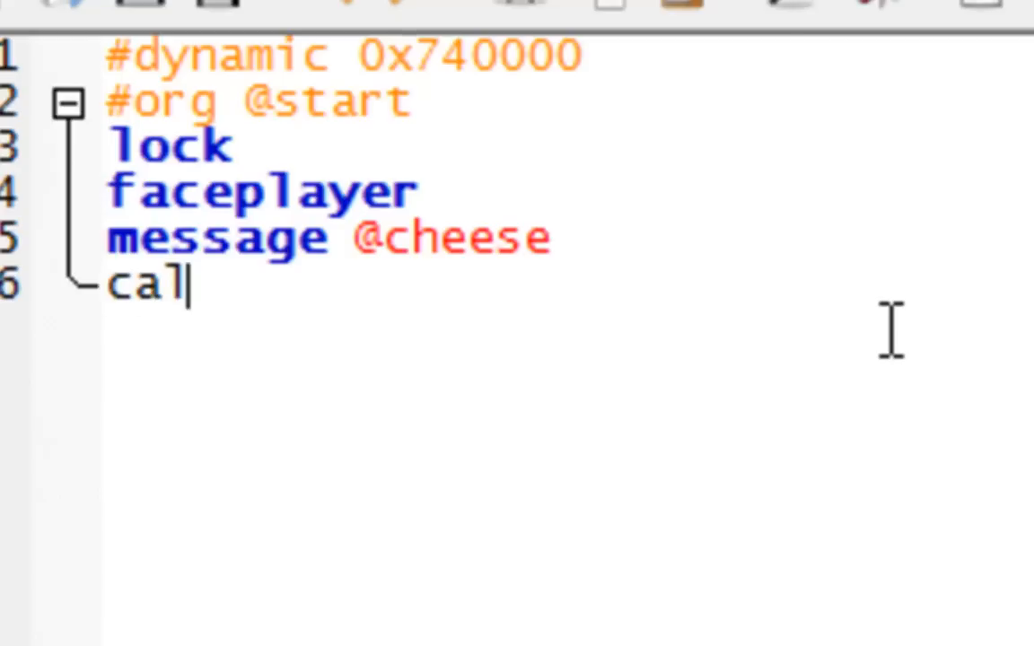
pyautogui.write('lstd')
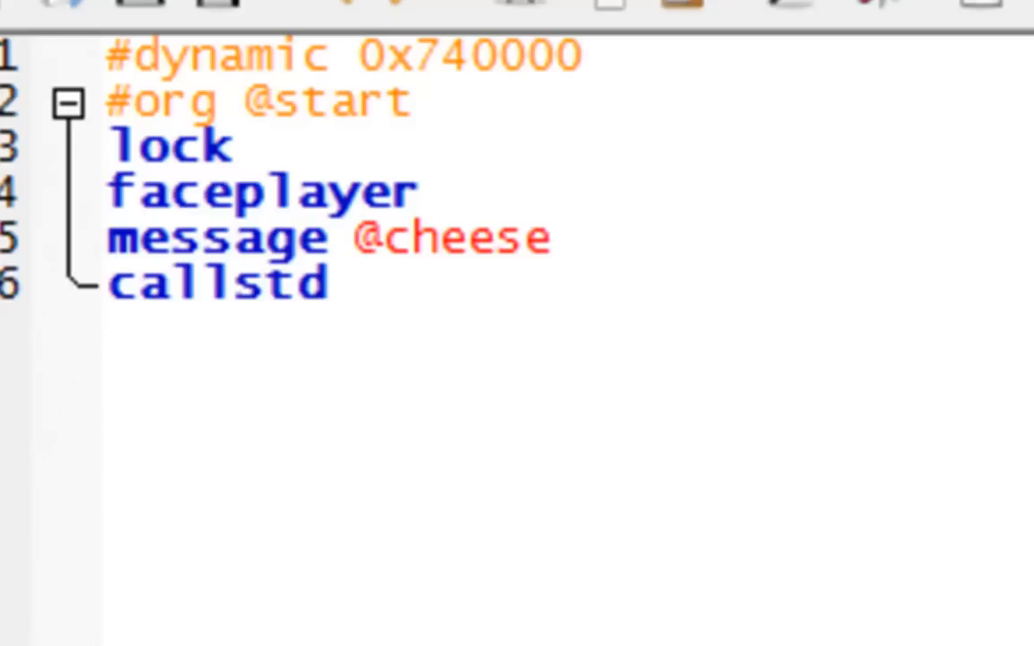
pyautogui.moveTo(688, 304)
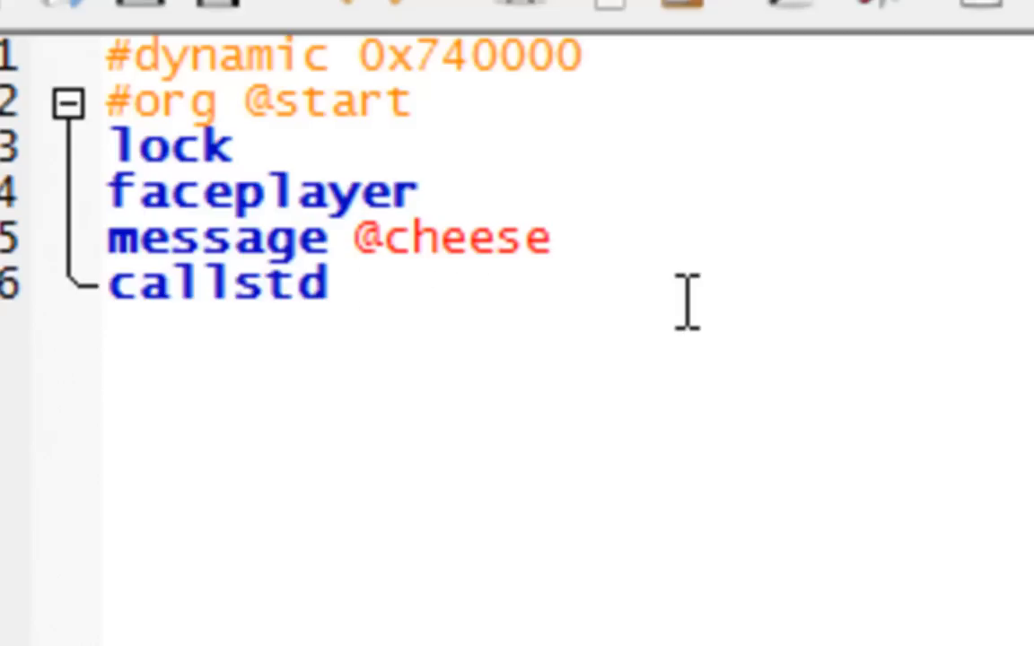
pyautogui.write('MSG_NORMAL')
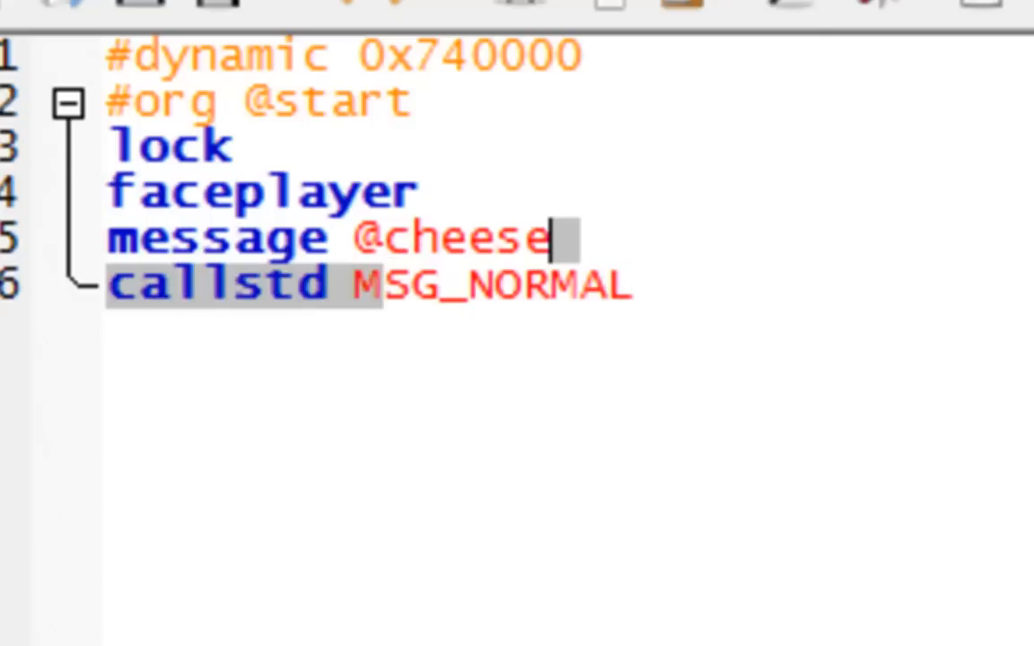
pyautogui.press('BackSpace')
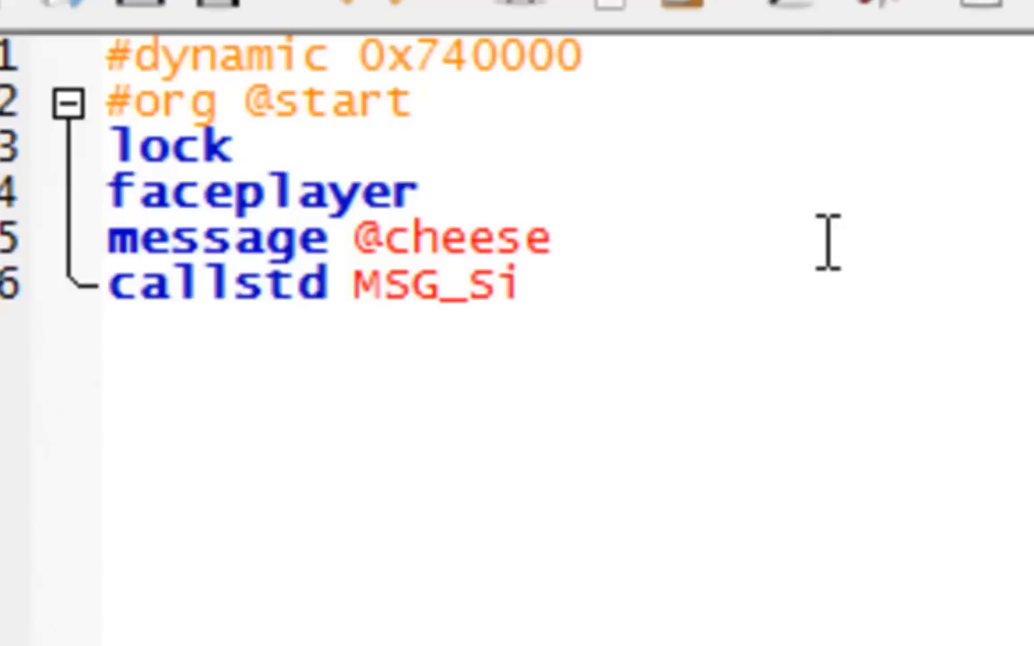
pyautogui.write('GNPOST')
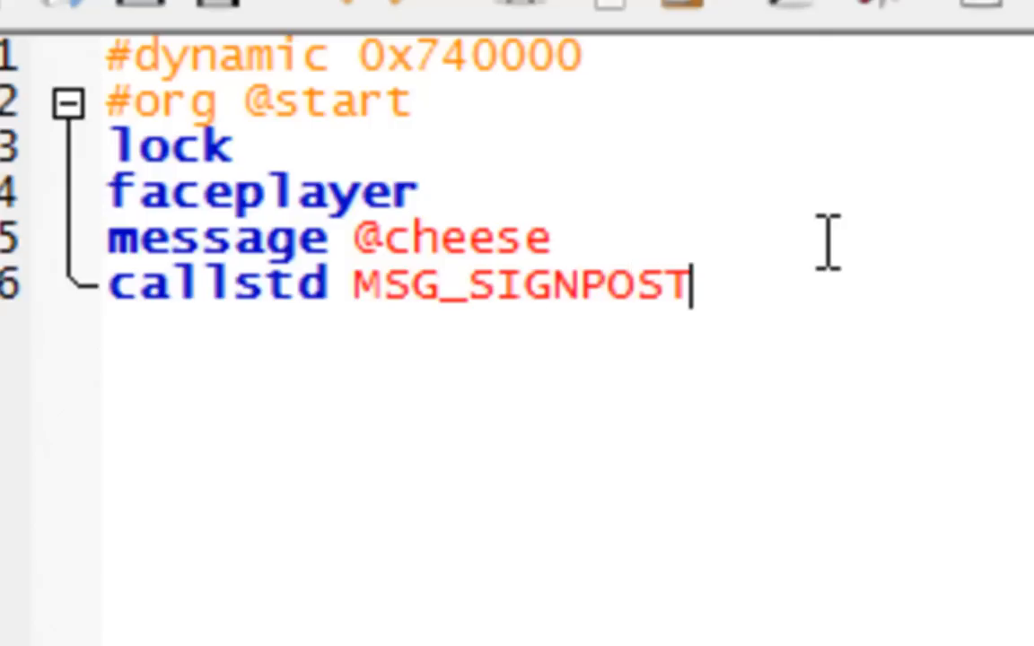
pyautogui.doubleClick(578, 285)
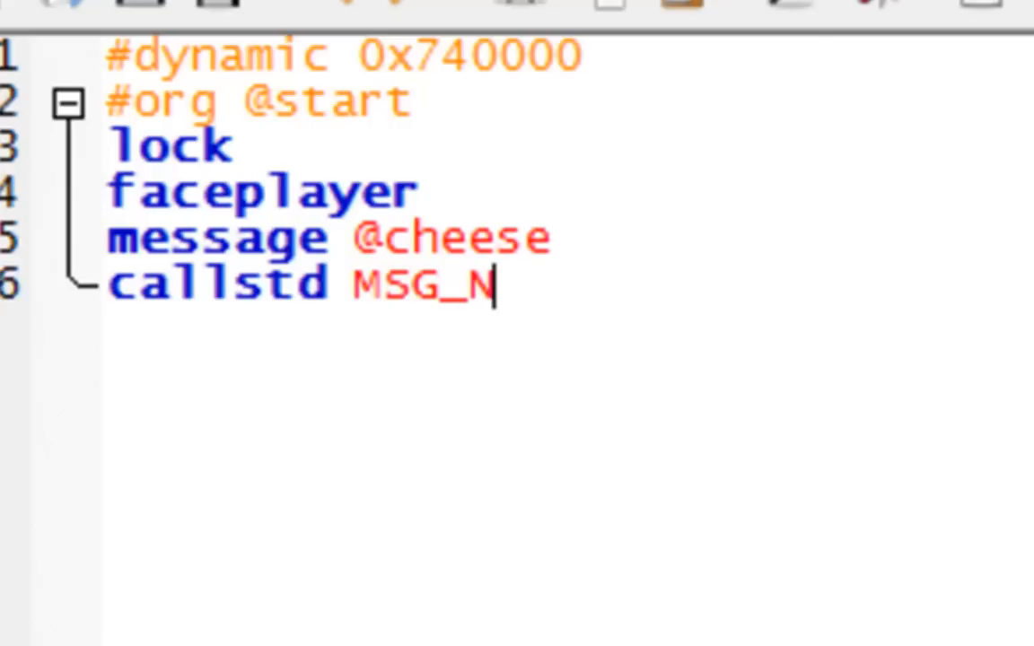
pyautogui.write('ORMAL')
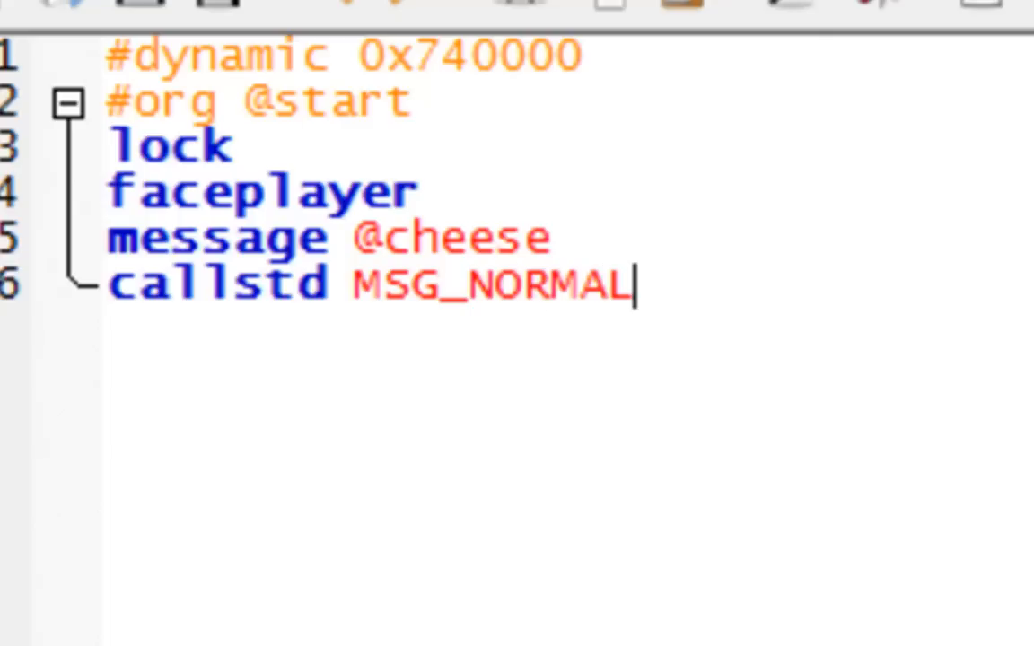
pyautogui.doubleClick(491, 285)
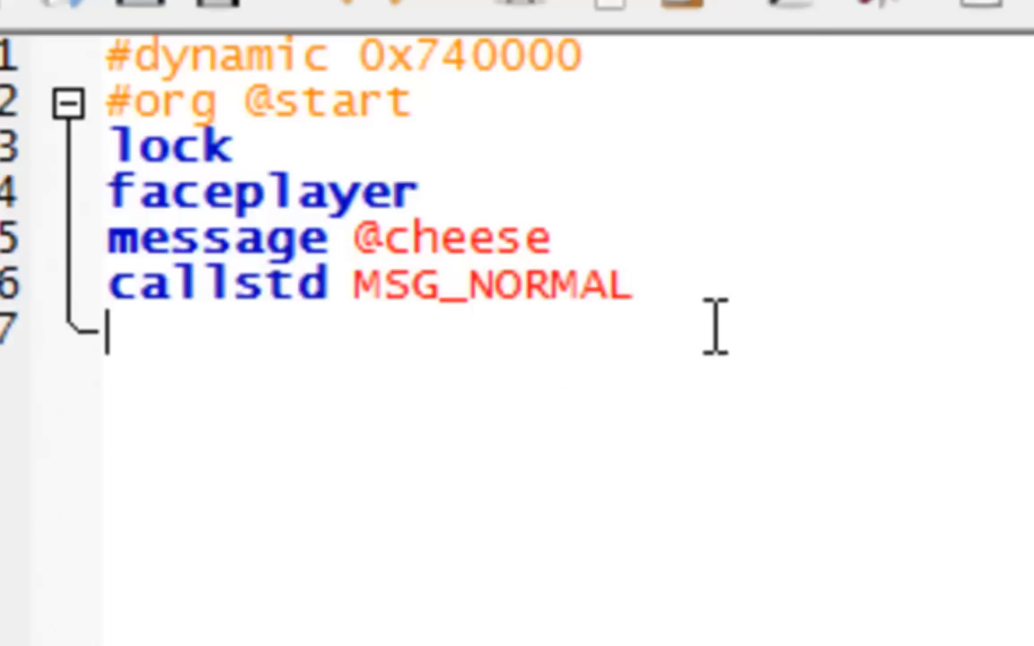
pyautogui.write('re')
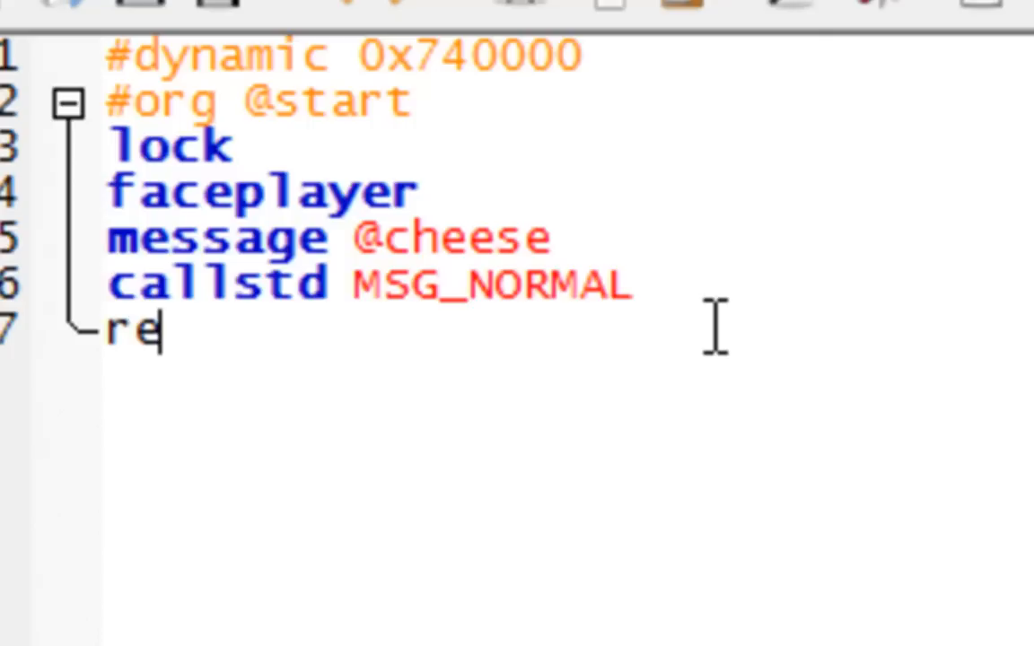
pyautogui.moveTo(277, 350)
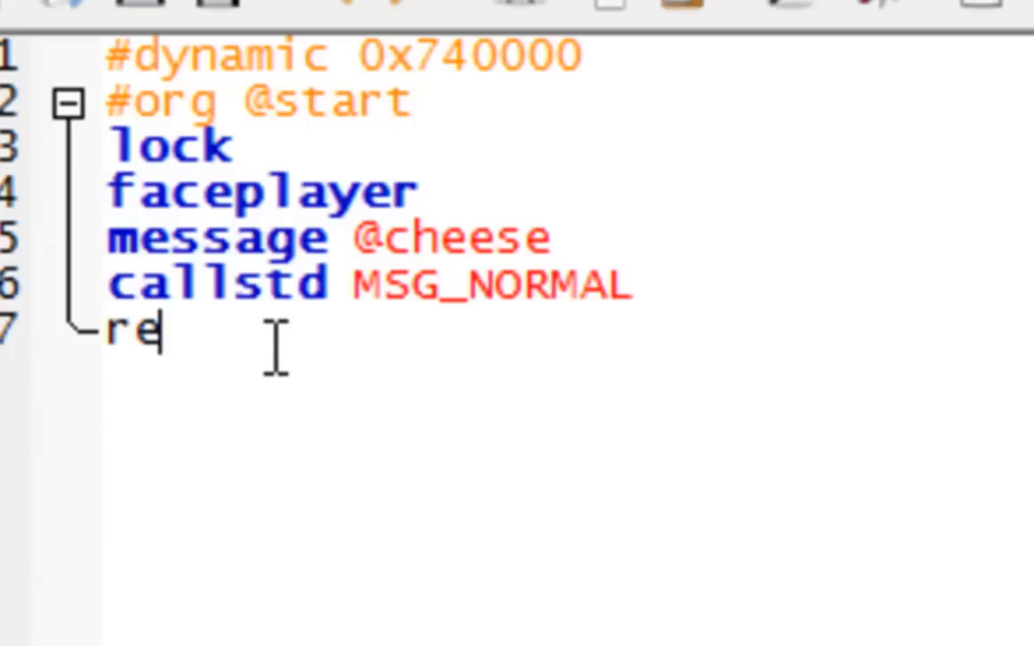
pyautogui.write('lease')
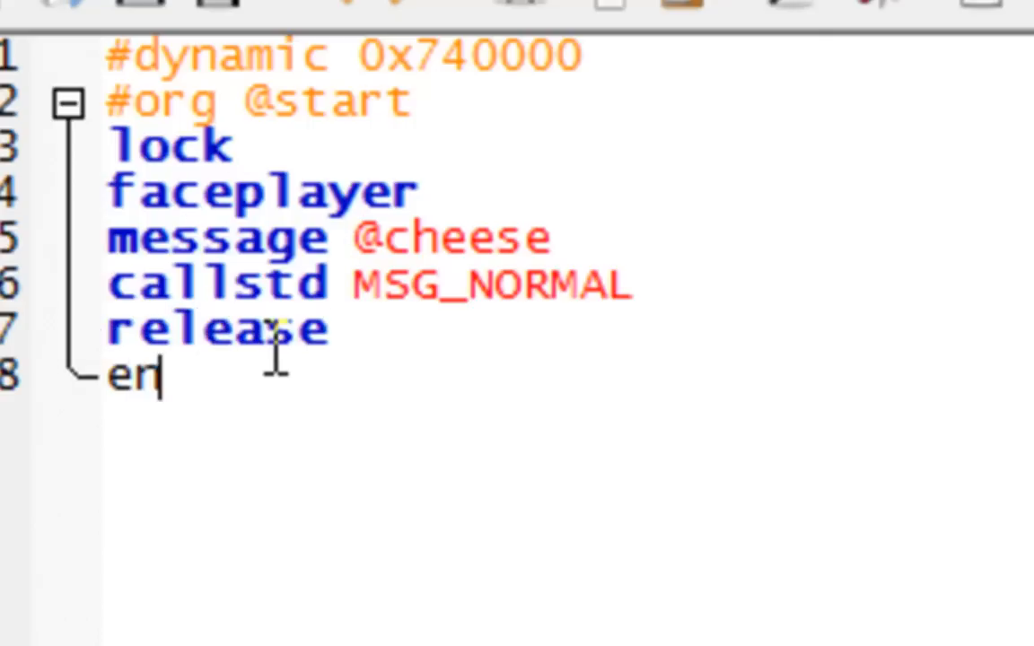
pyautogui.write('d')
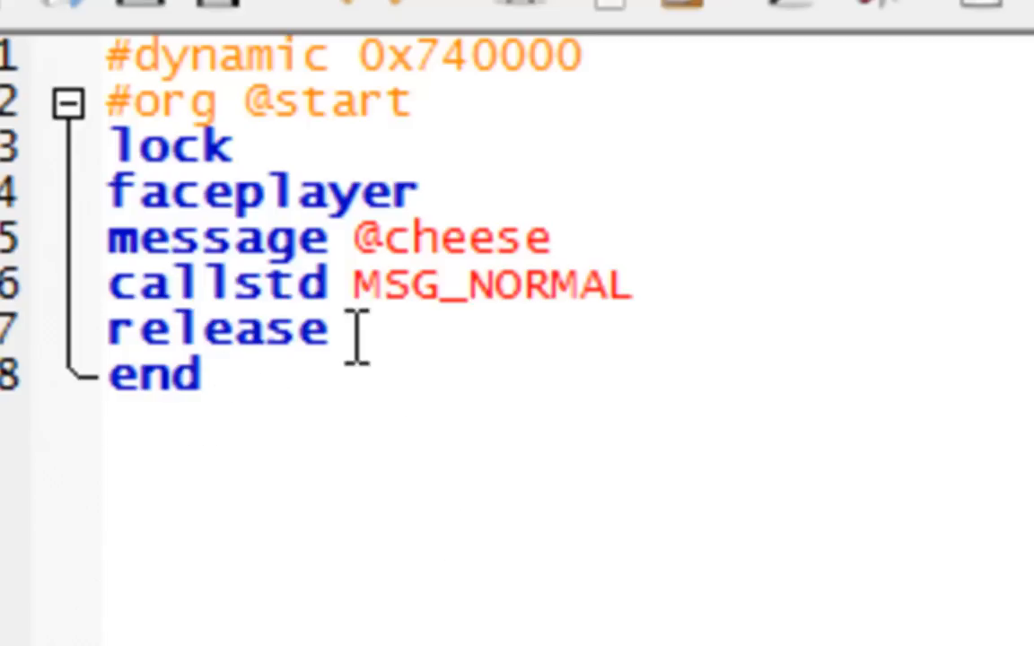
pyautogui.click(229, 375)
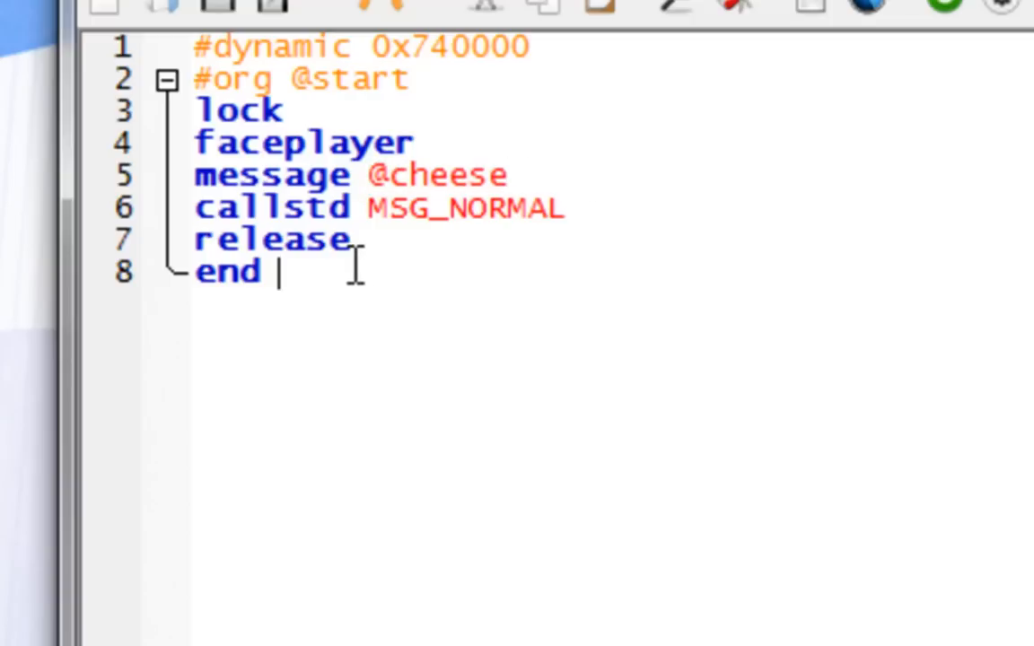
pyautogui.press('enter')
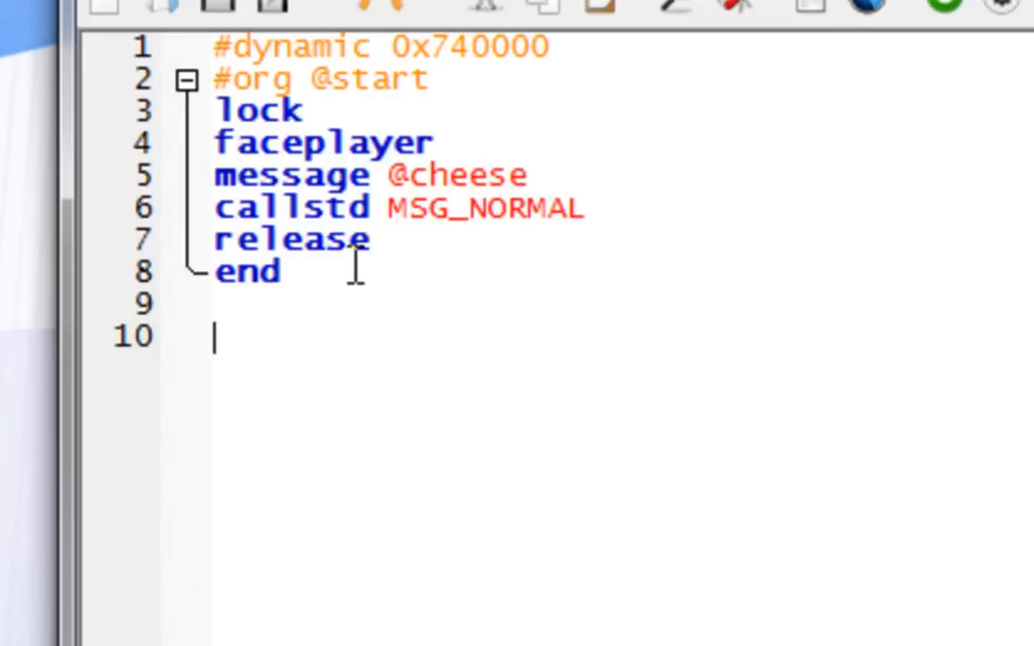
pyautogui.write('#or')
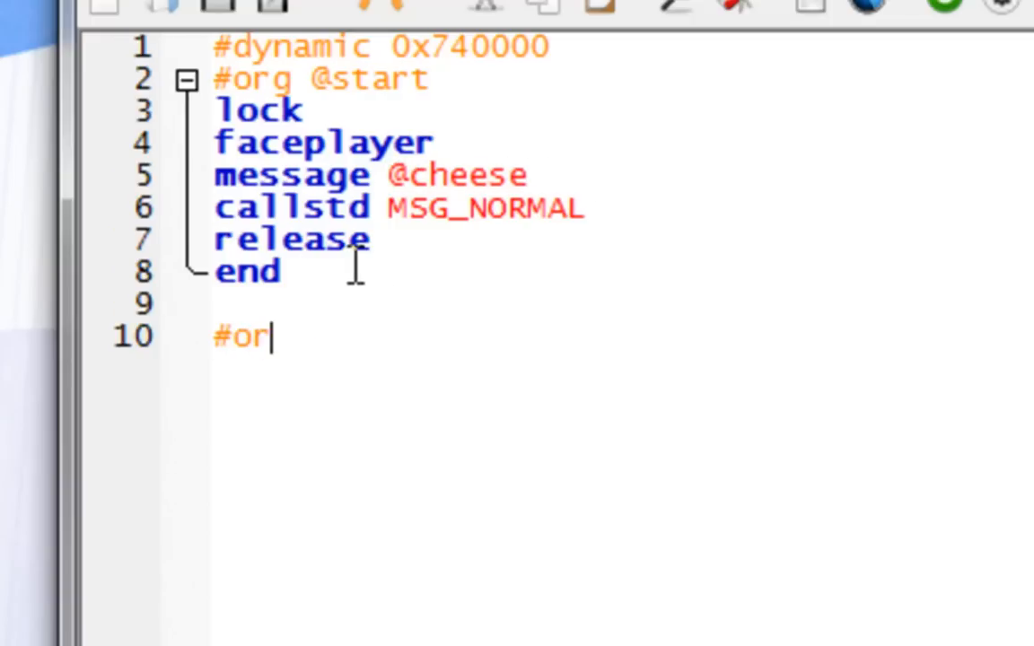
pyautogui.write('g')
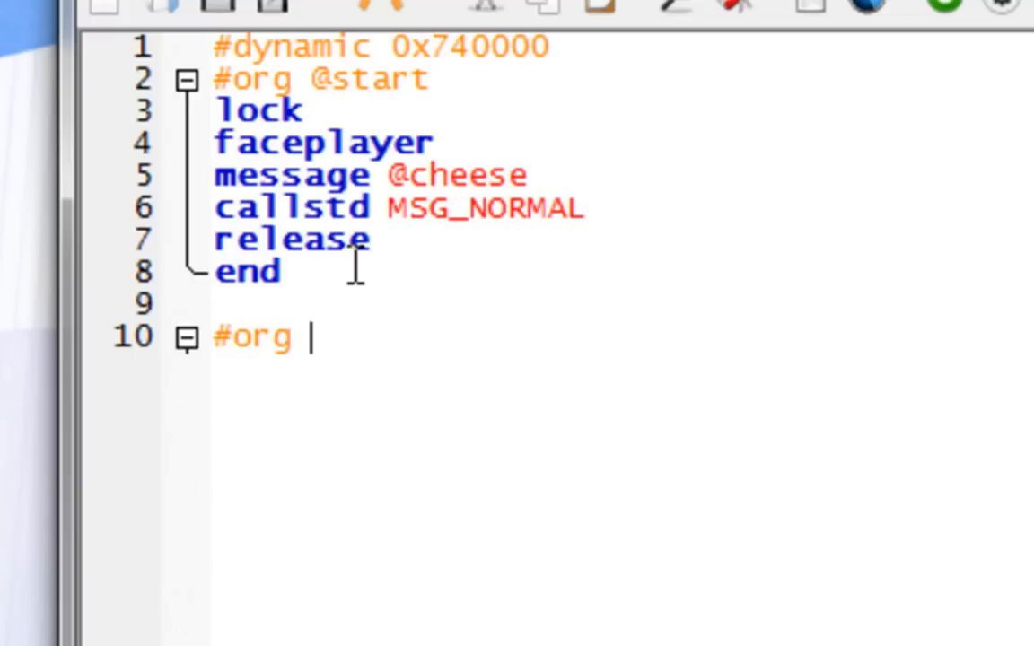
pyautogui.write('@cheese')
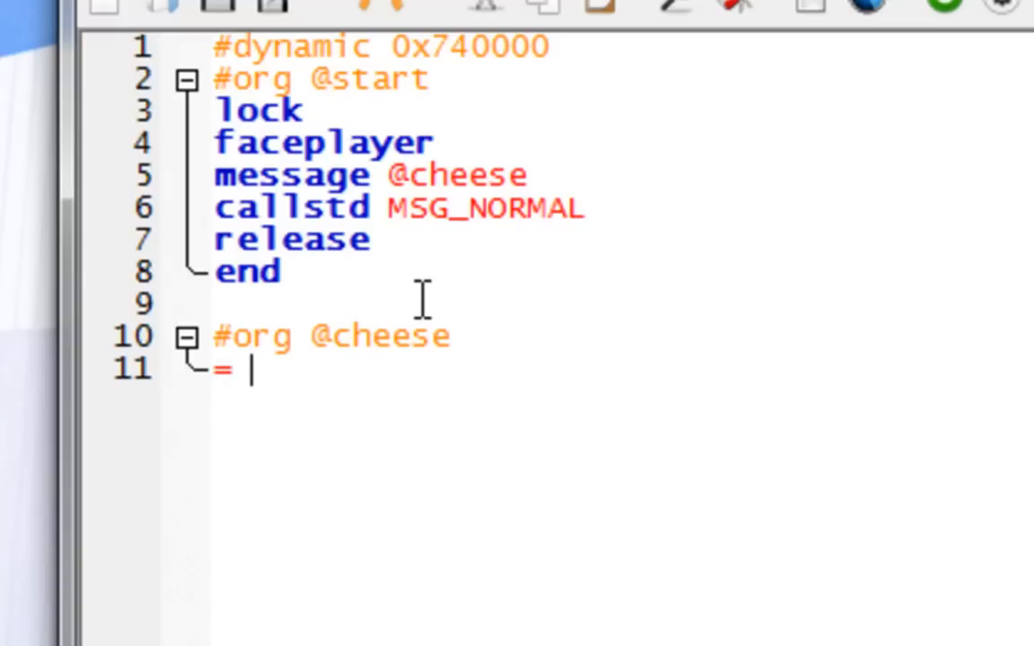
pyautogui.write('This is my fir')
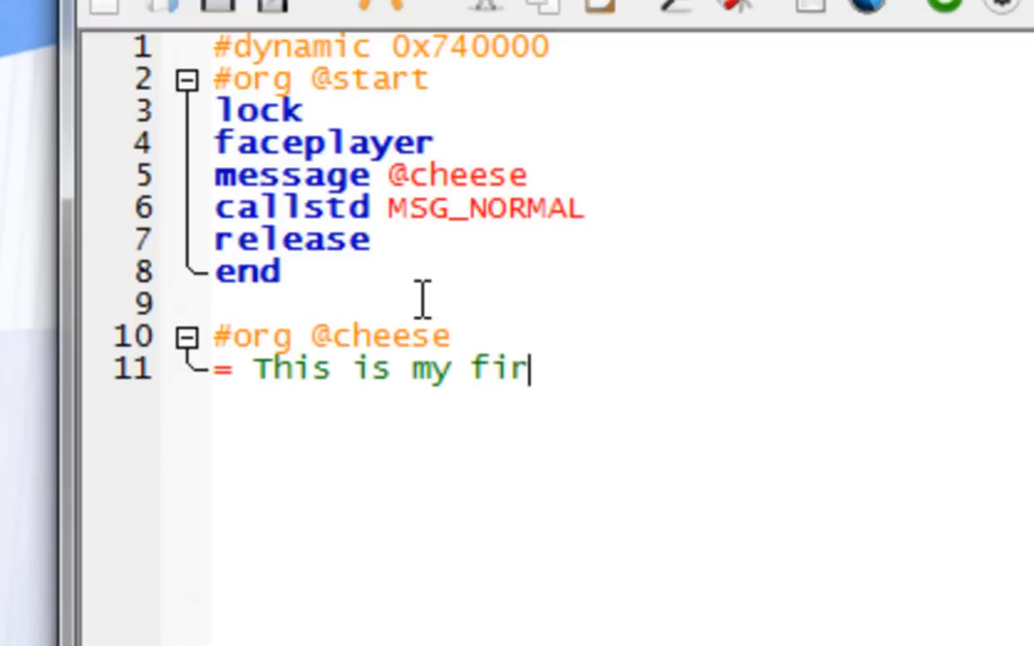
pyautogui.write('st s')
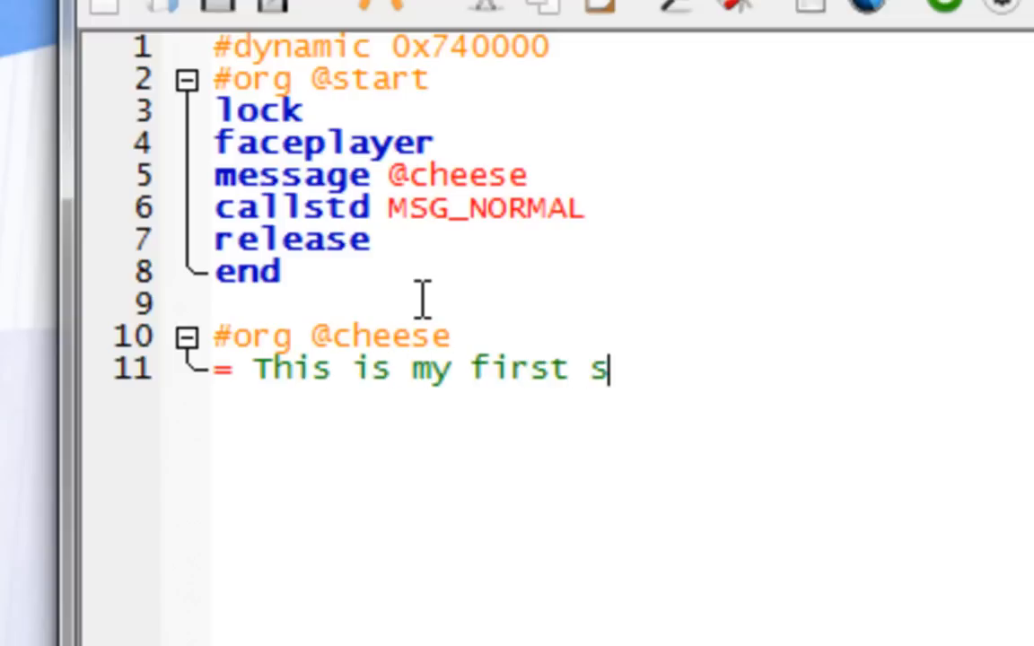
pyautogui.write('cript!')
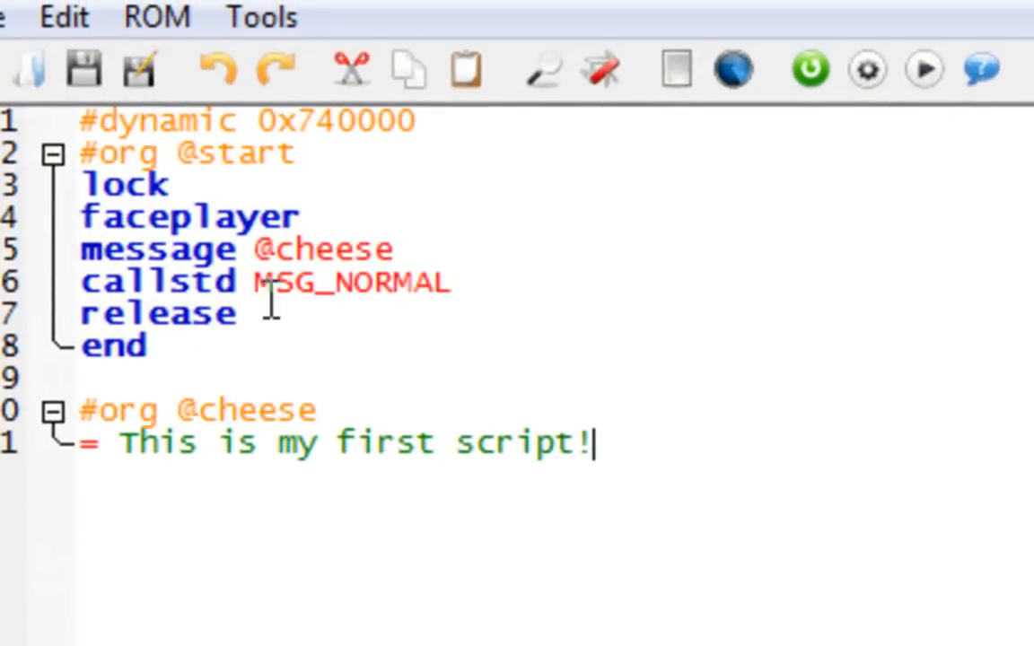
pyautogui.moveTo(409, 250); pyautogui.dragTo(404, 283)
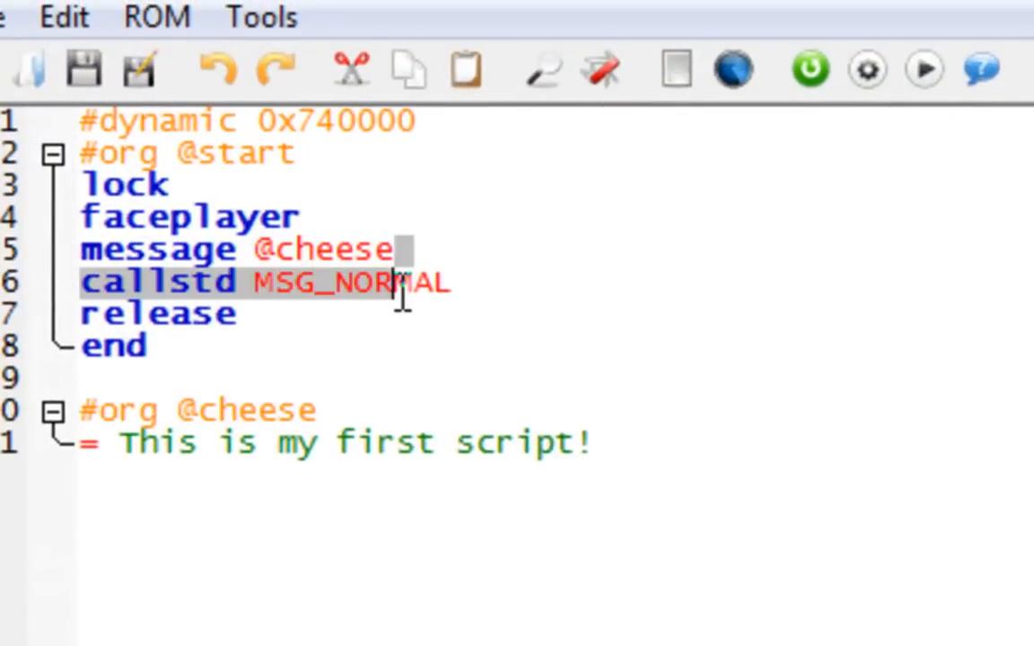
pyautogui.write('bo')
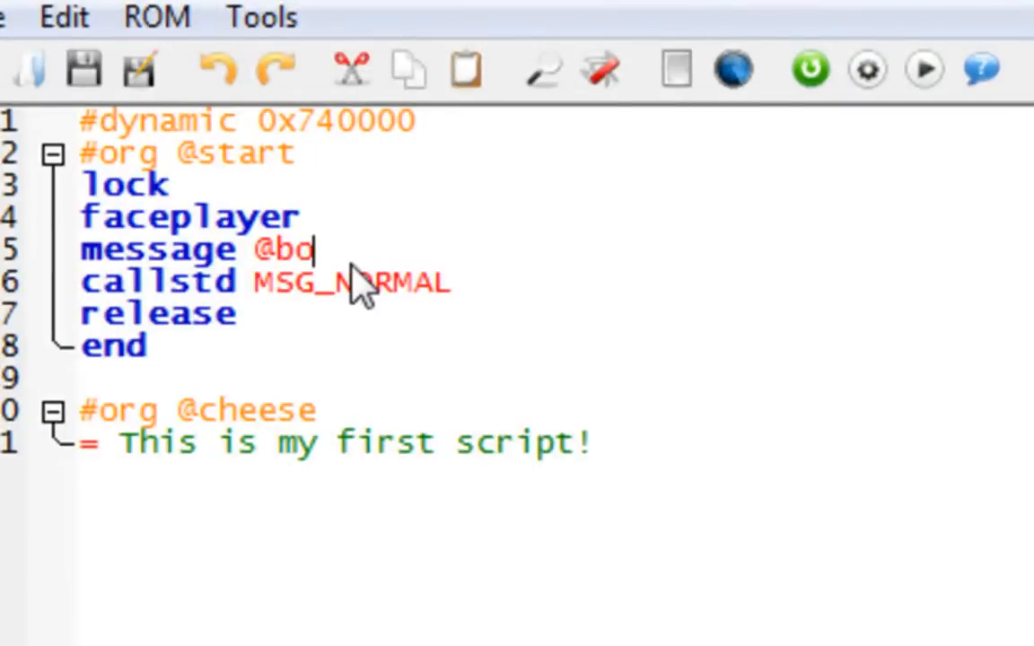
pyautogui.write('y')
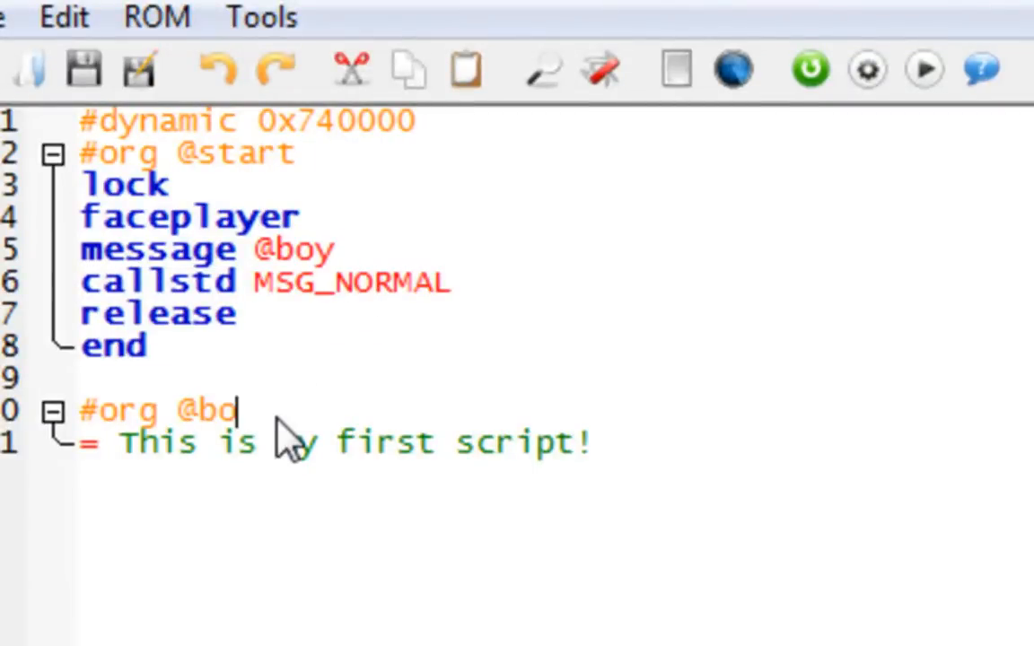
pyautogui.write('y')
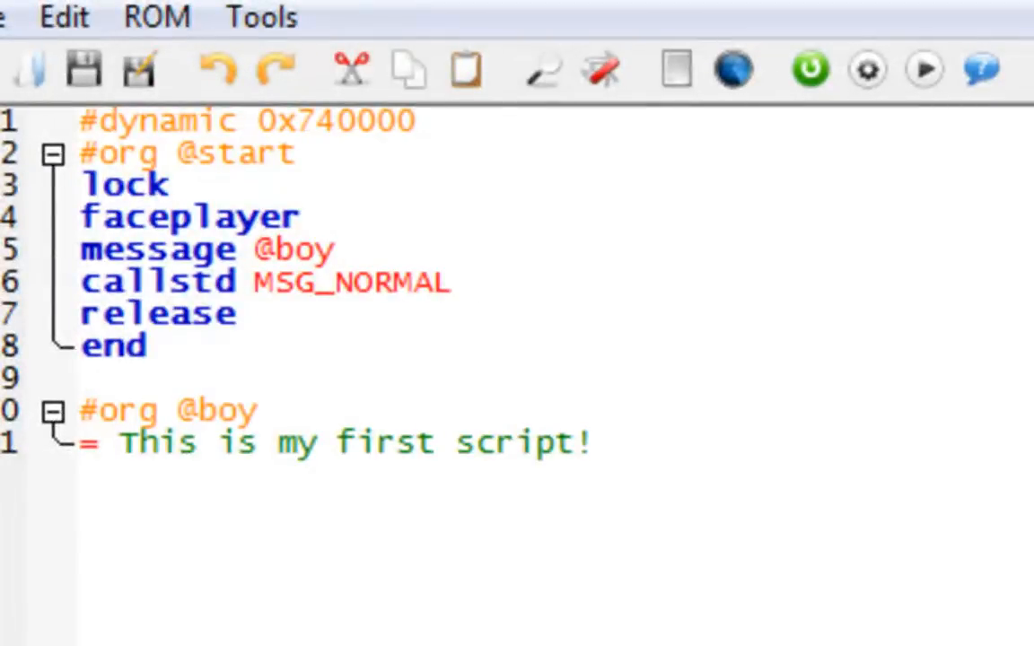
pyautogui.moveTo(865, 70)
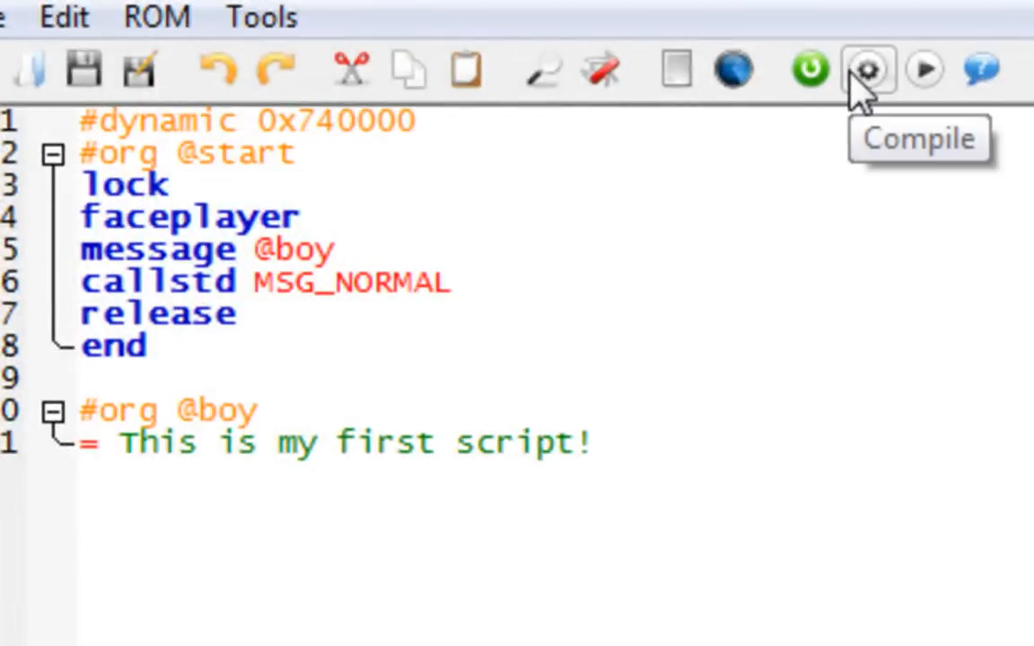
# Step: Compile the script into the ROM and copy the reported offsets
pyautogui.click(865, 70)
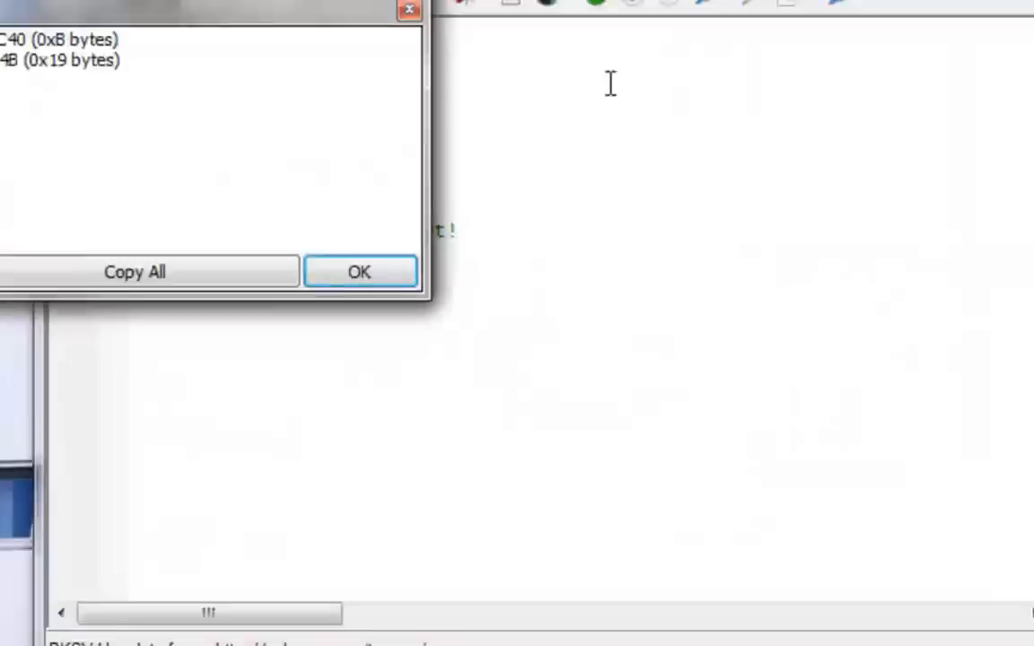
pyautogui.click(358, 273)
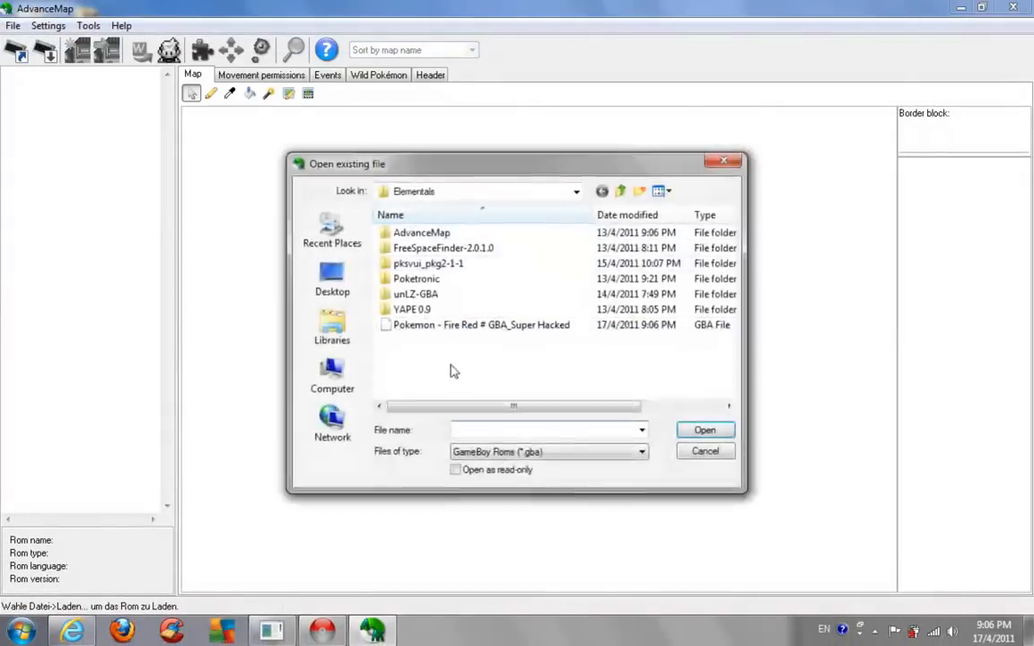
# Step: Load the Fire Red ROM in AdvanceMap, dismiss the error, and open Pallet Town
pyautogui.click(703, 450)
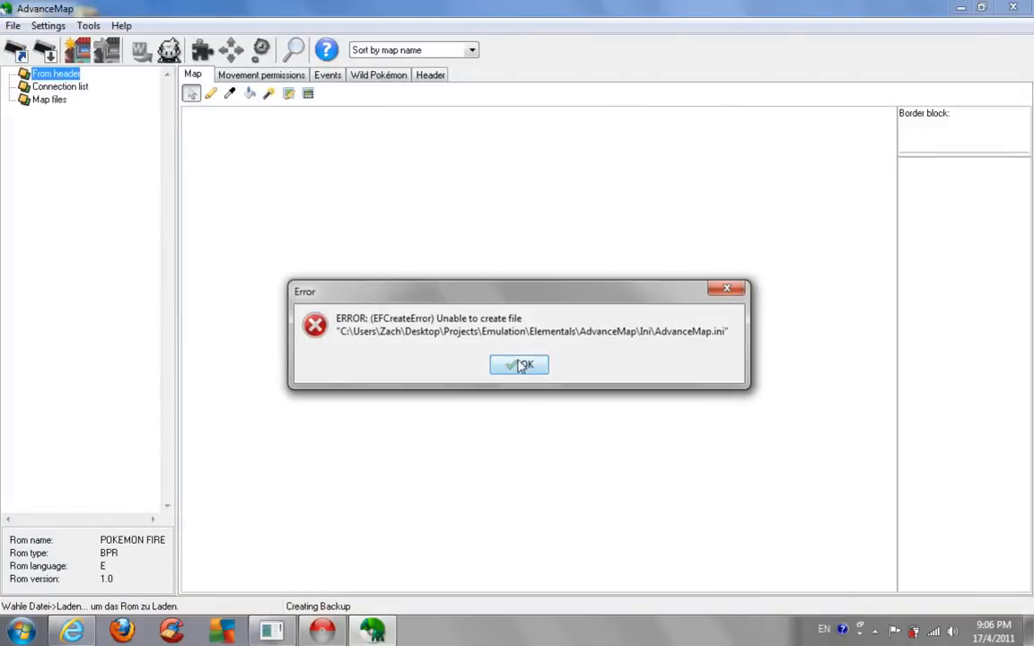
pyautogui.click(518, 364)
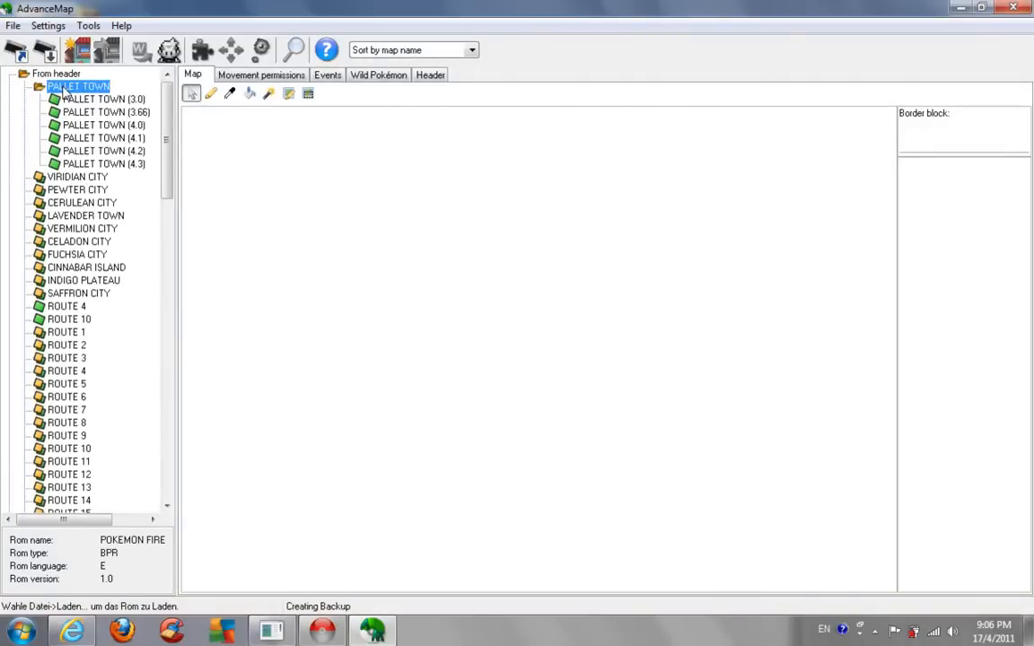
pyautogui.click(104, 112)
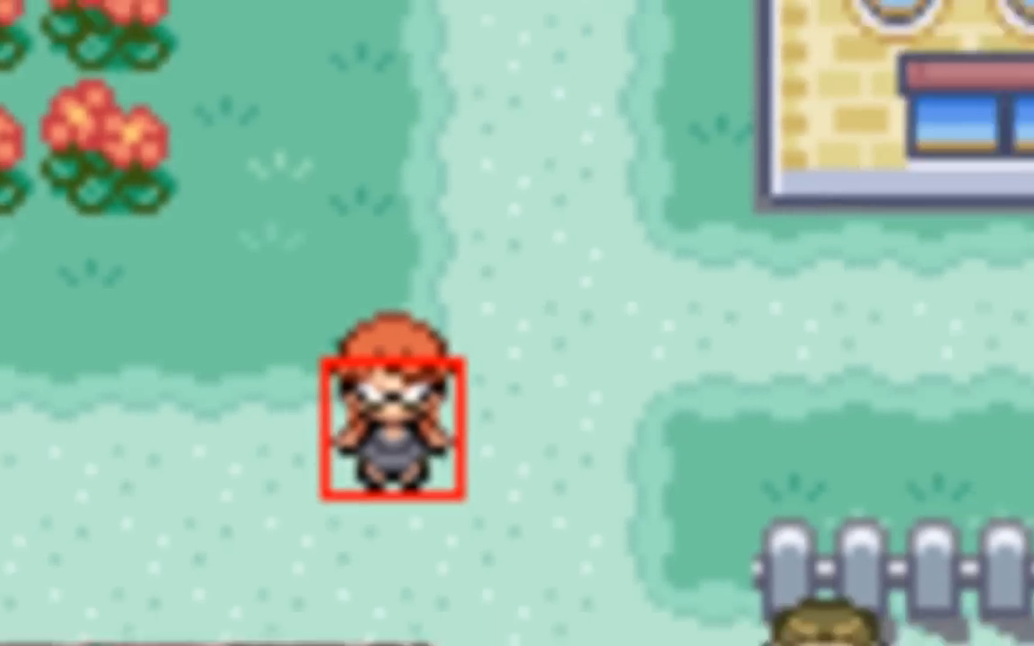
# Step: Select the red-haired person sprite in Pallet Town to show its person event properties
pyautogui.click(980, 251)
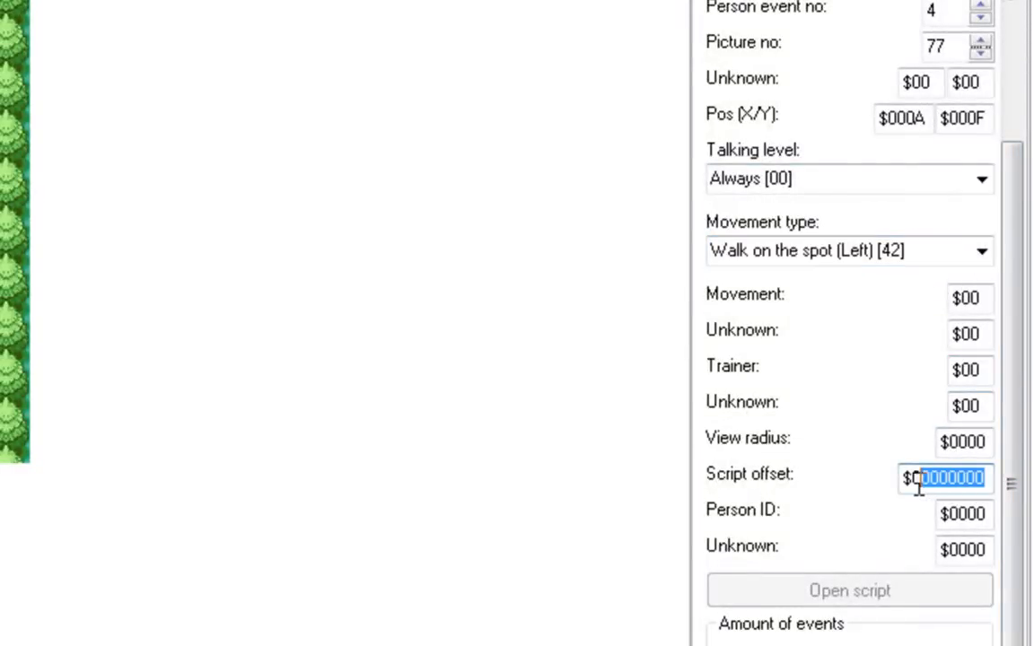
# Step: Paste the compiled offset so person event 4's script offset reads $740C40, then return to the map
pyautogui.rightClick(944, 478)
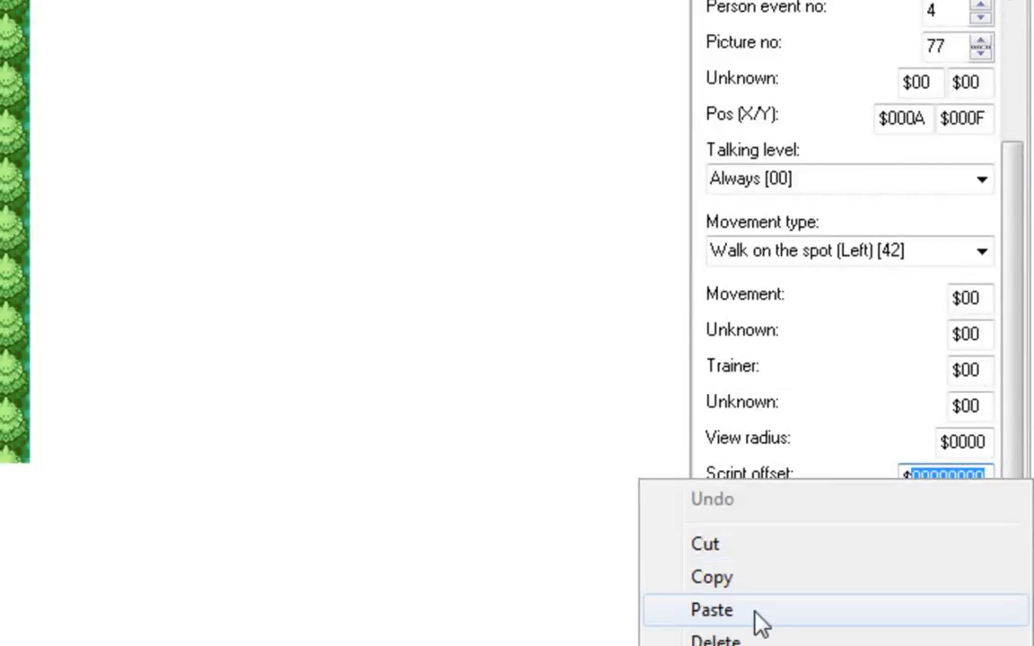
pyautogui.click(710, 610)
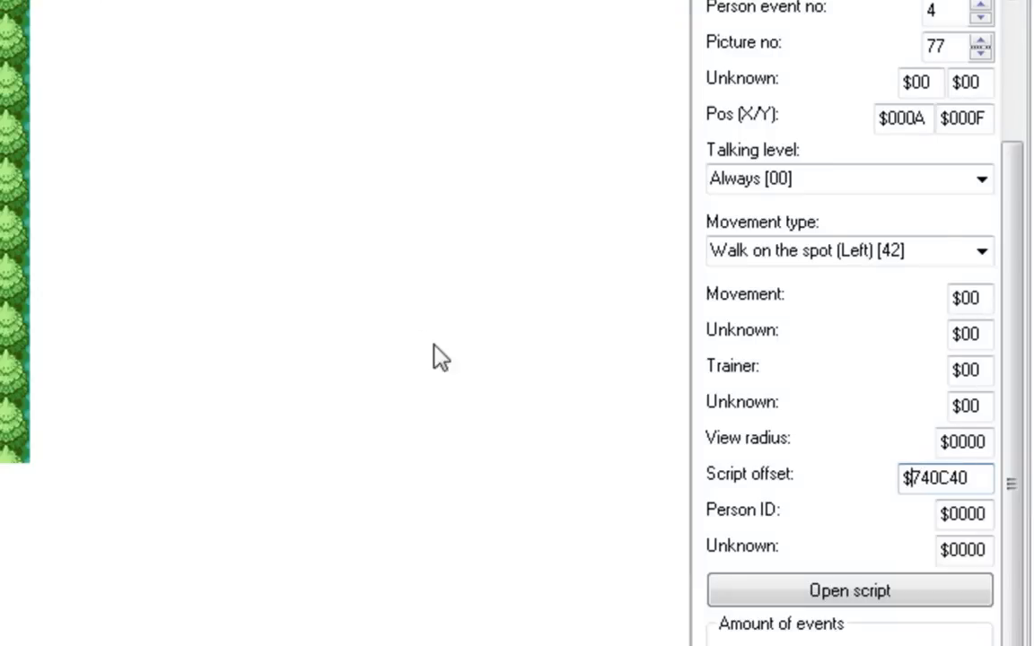
pyautogui.click(849, 591)
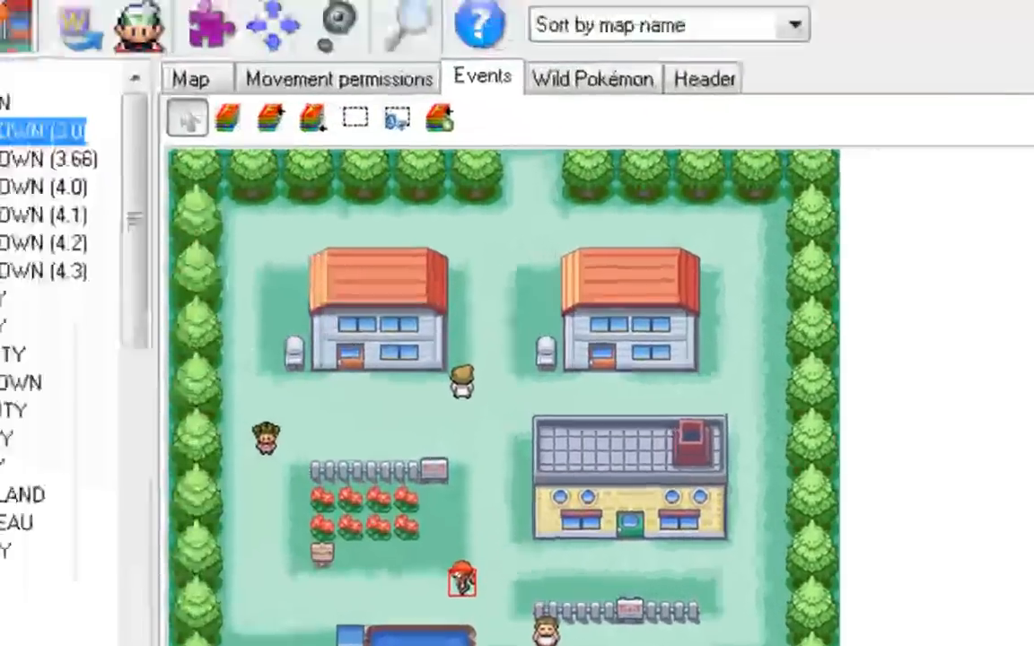
# Step: Choose pksvui.exe as AdvanceMap's script editor, using a space separator instead of a colon
pyautogui.click(122, 64)
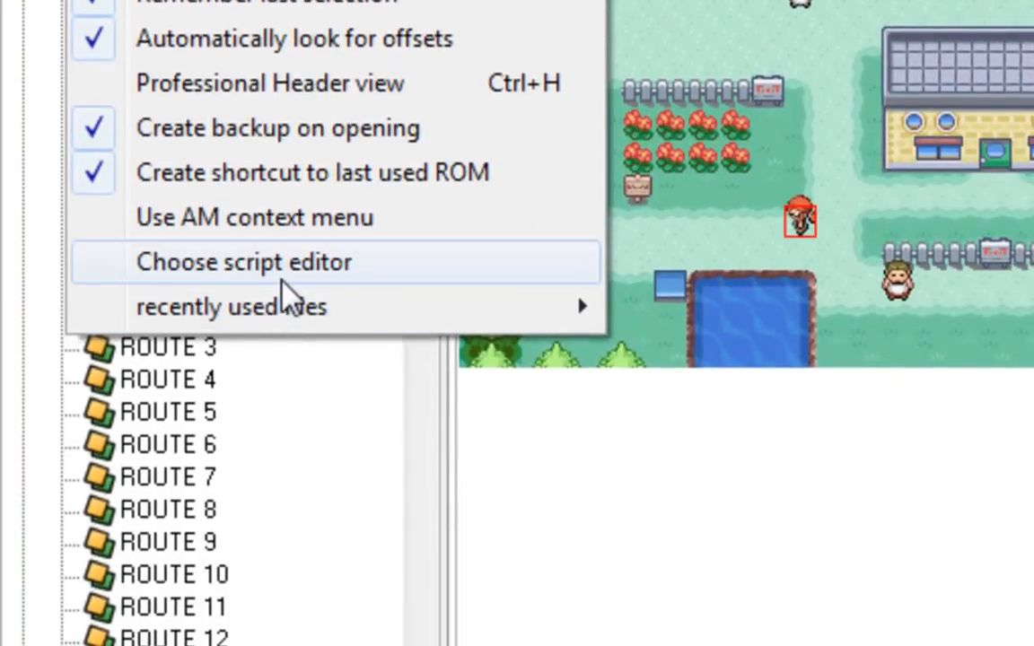
pyautogui.click(242, 262)
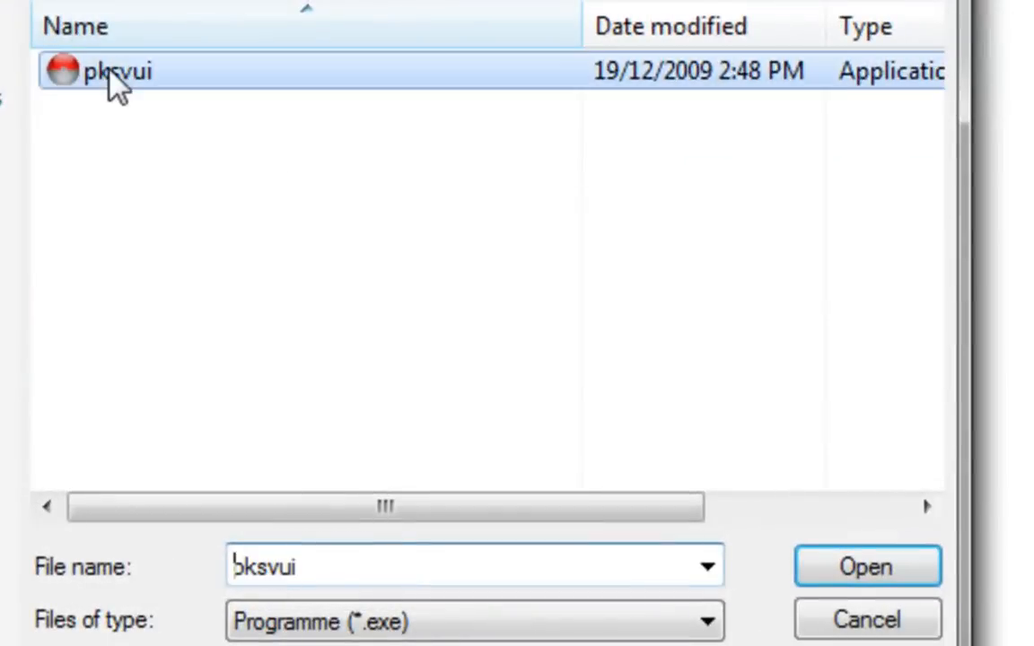
pyautogui.click(865, 567)
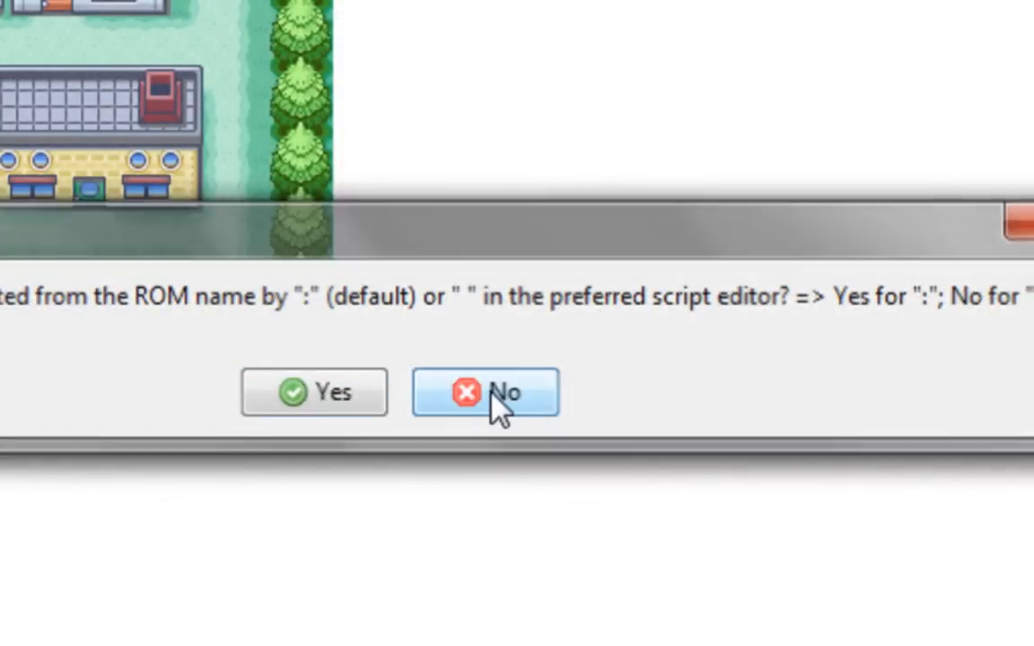
pyautogui.click(484, 391)
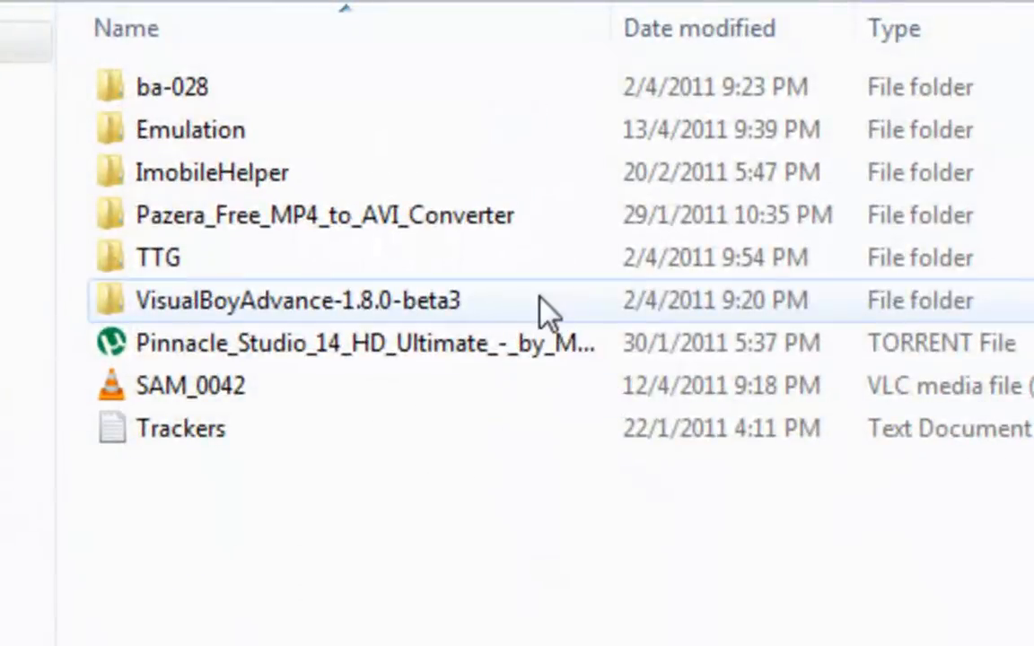
# Step: Enter the VisualBoyAdvance-1.8.0-beta3 folder containing the emulator application
pyautogui.doubleClick(298, 299)
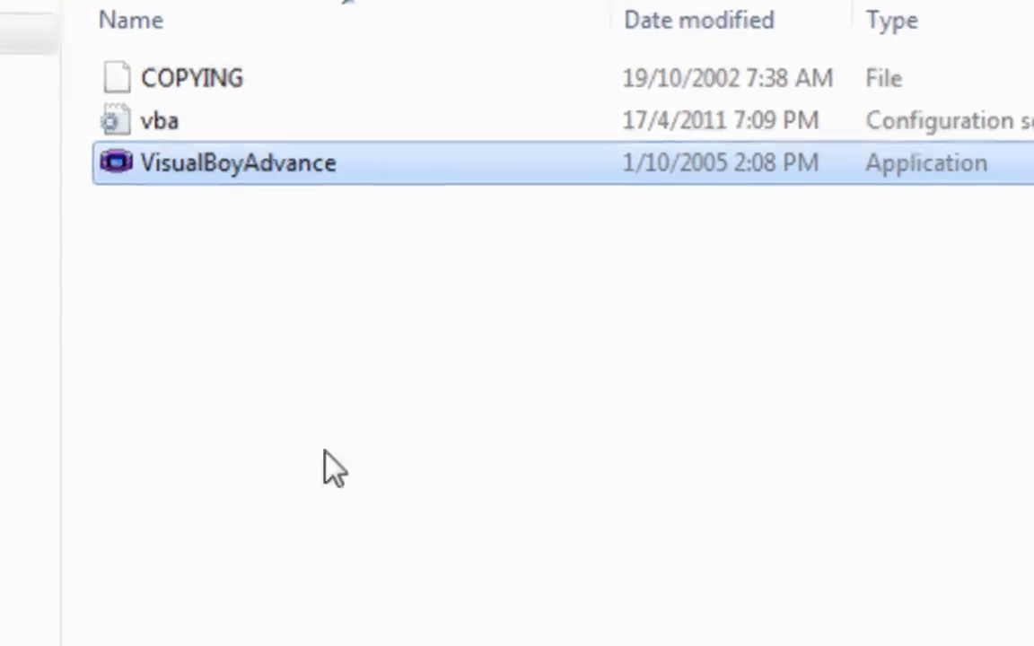